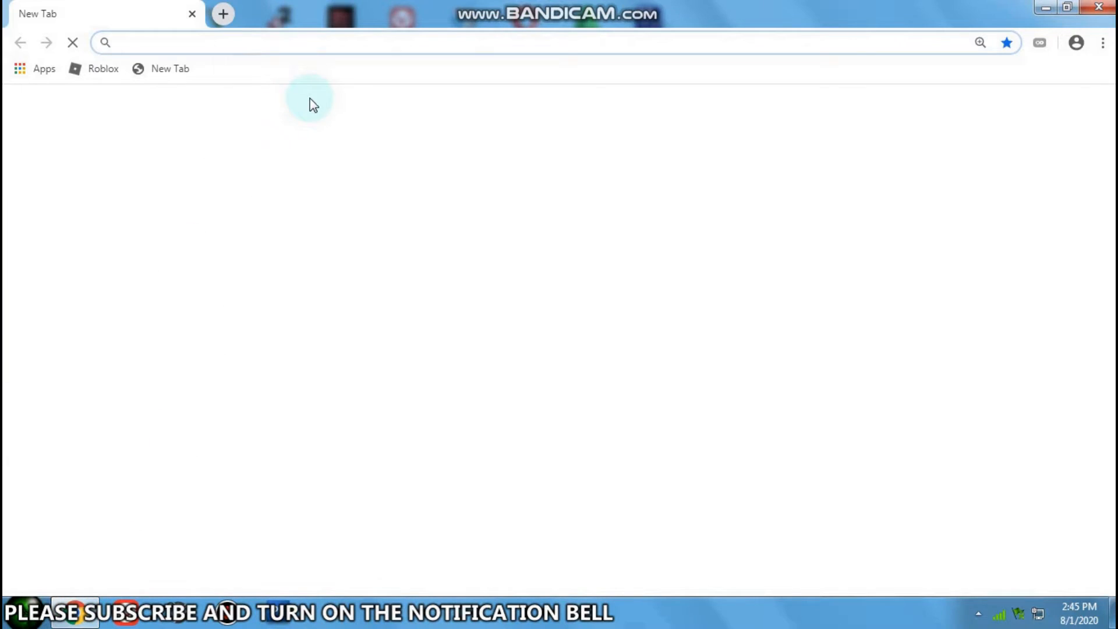
- Search Google for 'epson ph' and open the Epson Philippines homepage result
text(e)
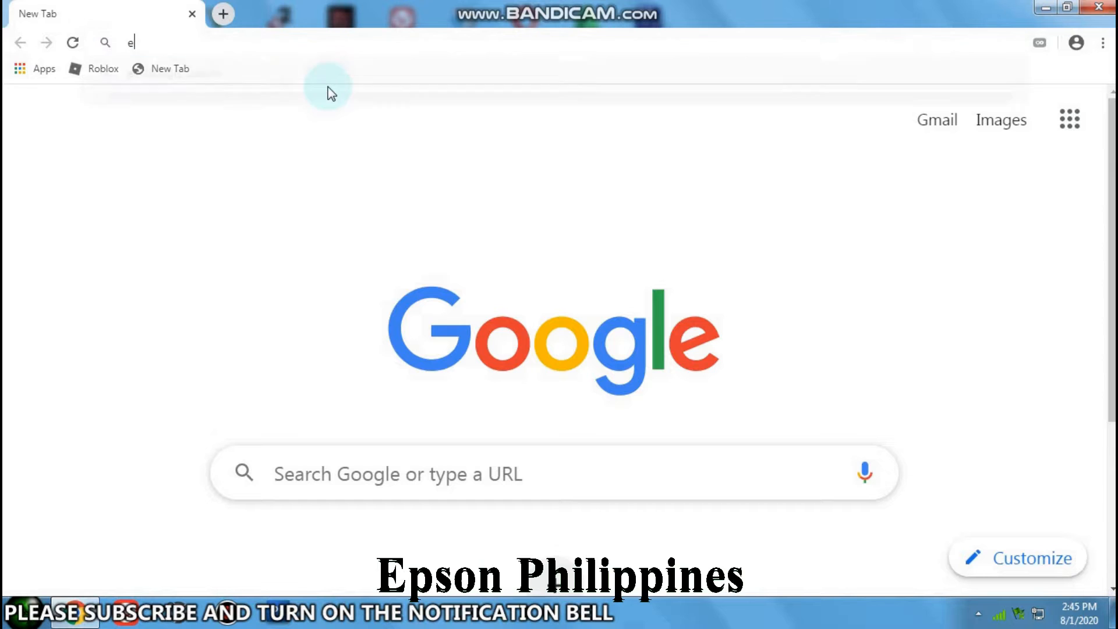
text(pson ph)
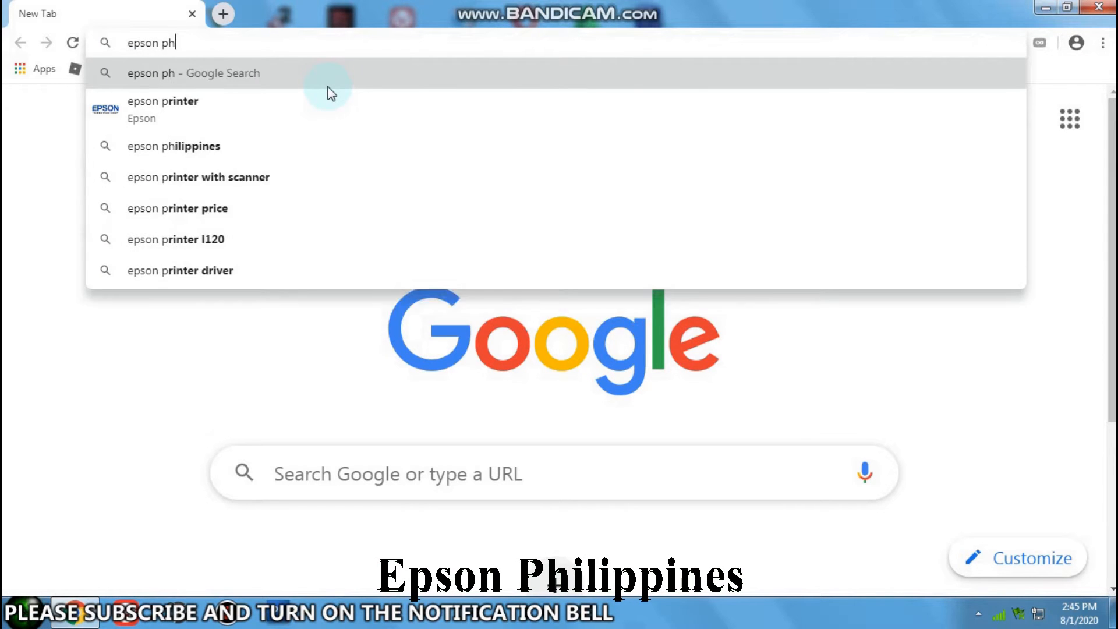
click(174, 145)
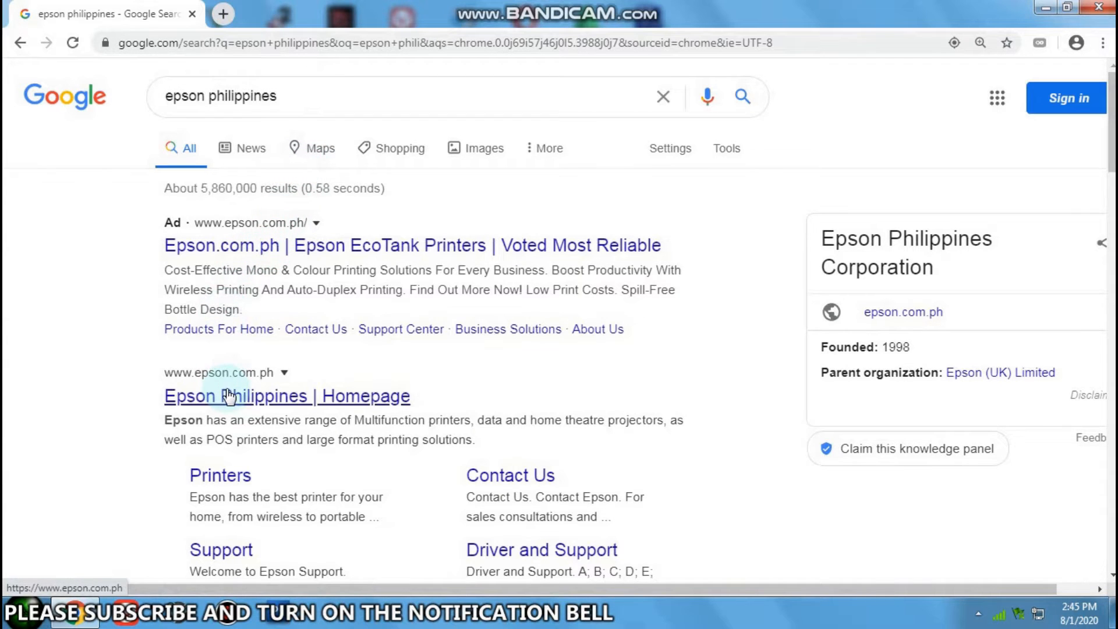
click(287, 396)
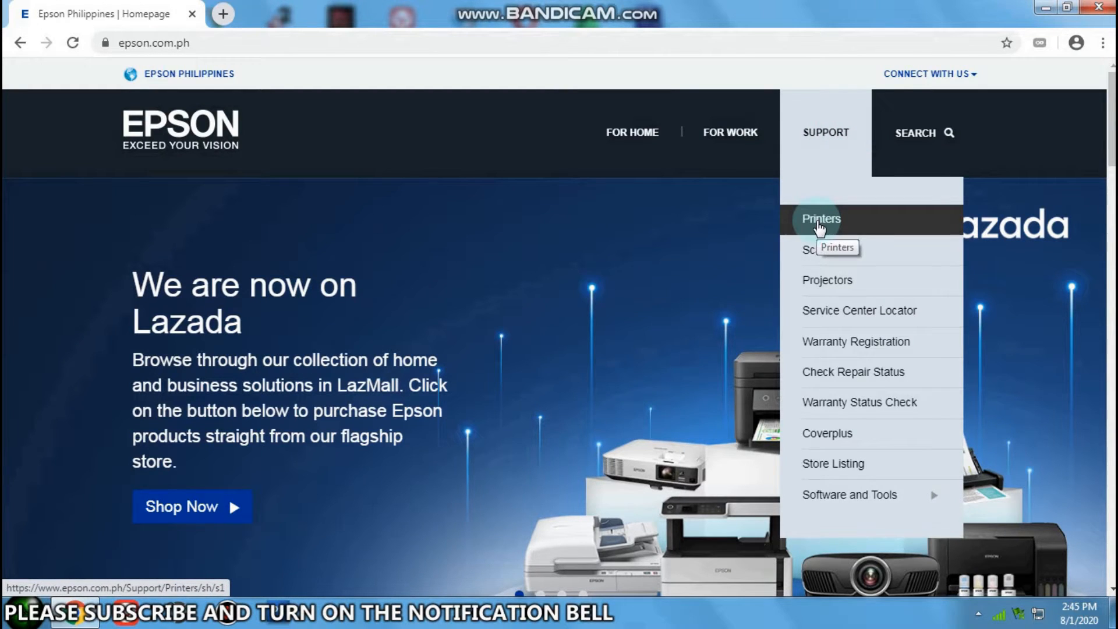
- From Support > Printers, search product name 'l5190' and open the Epson L5190 page
click(821, 219)
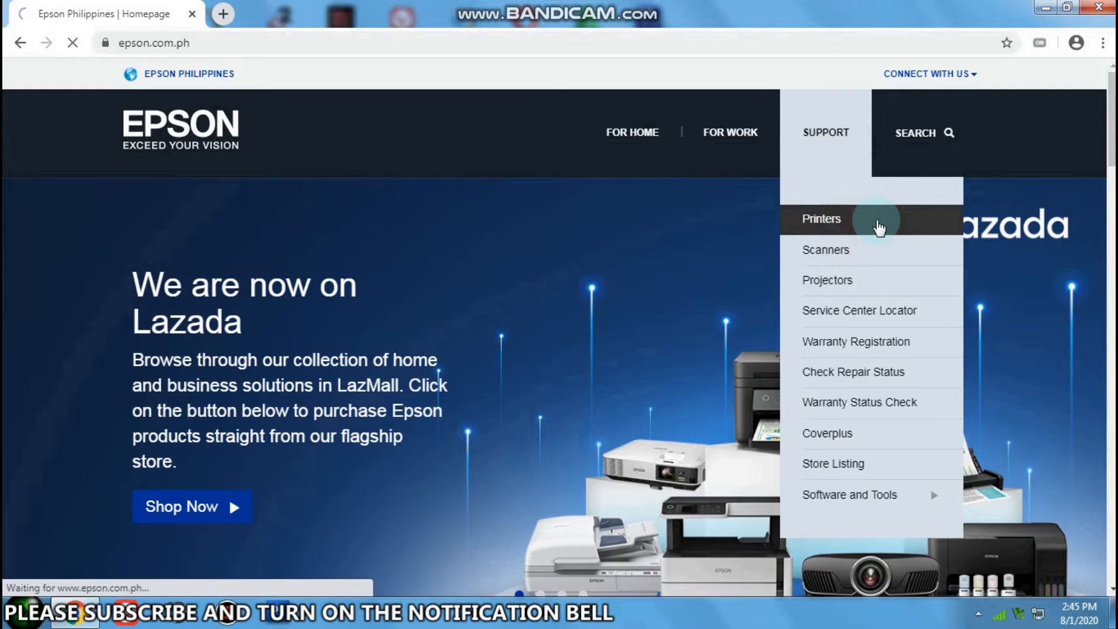
click(821, 219)
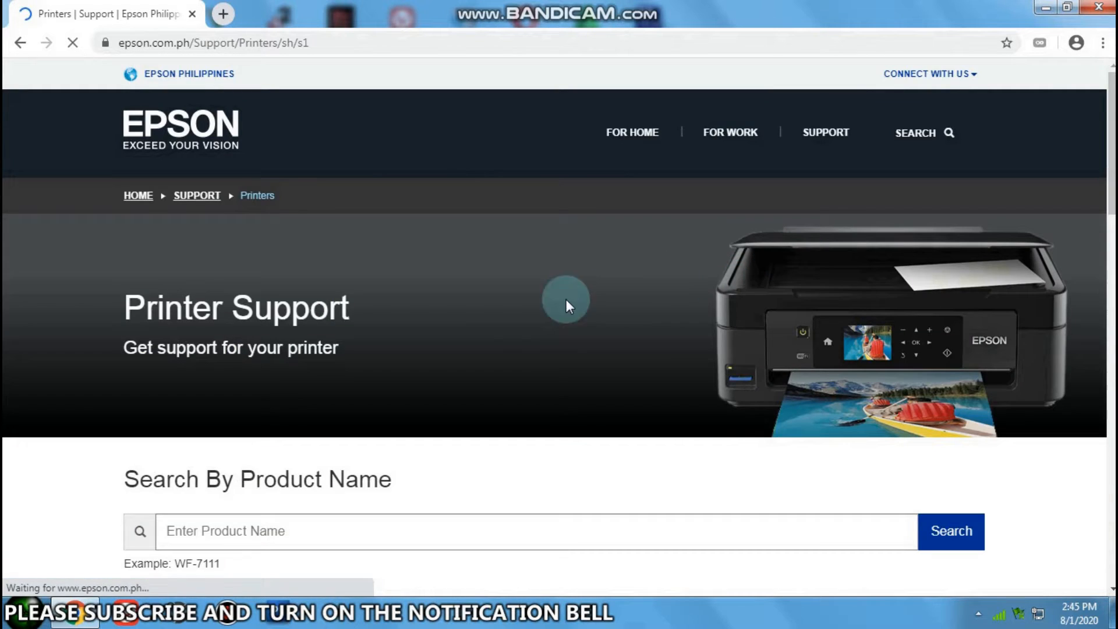
click(249, 449)
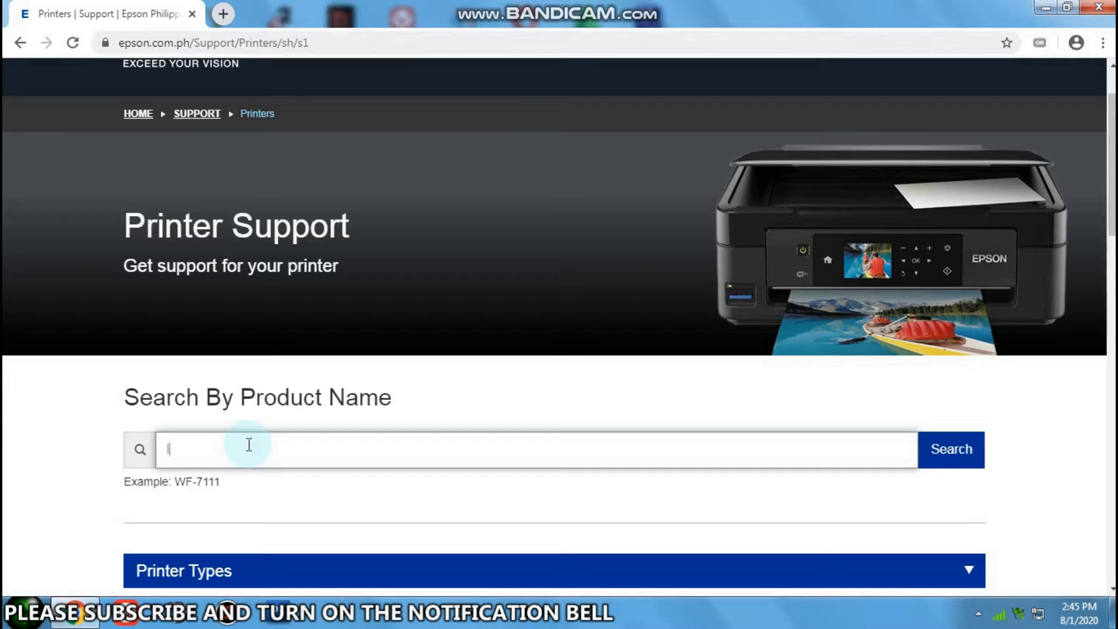
text(l5190)
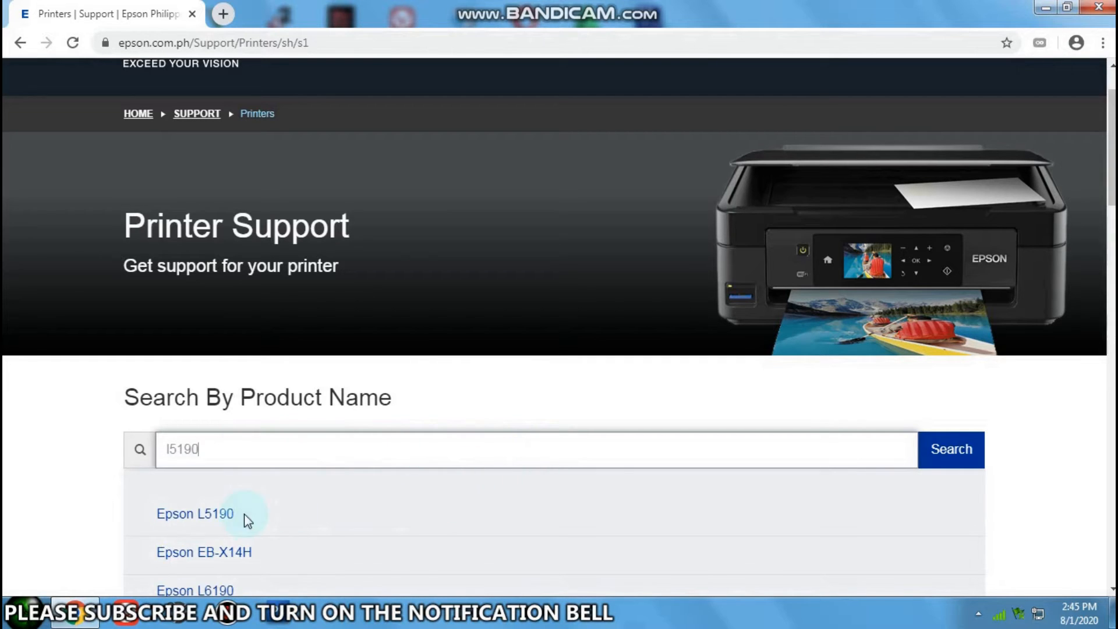
click(194, 514)
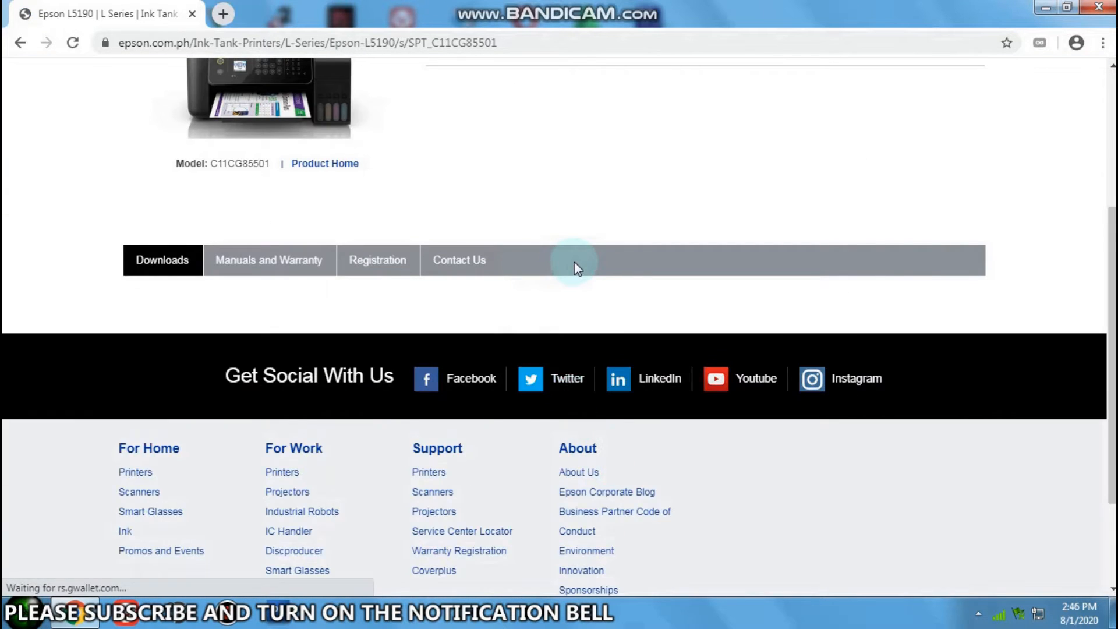
- Under Downloads > Drivers, accept the license and download the Win 64-bit printer driver
click(162, 259)
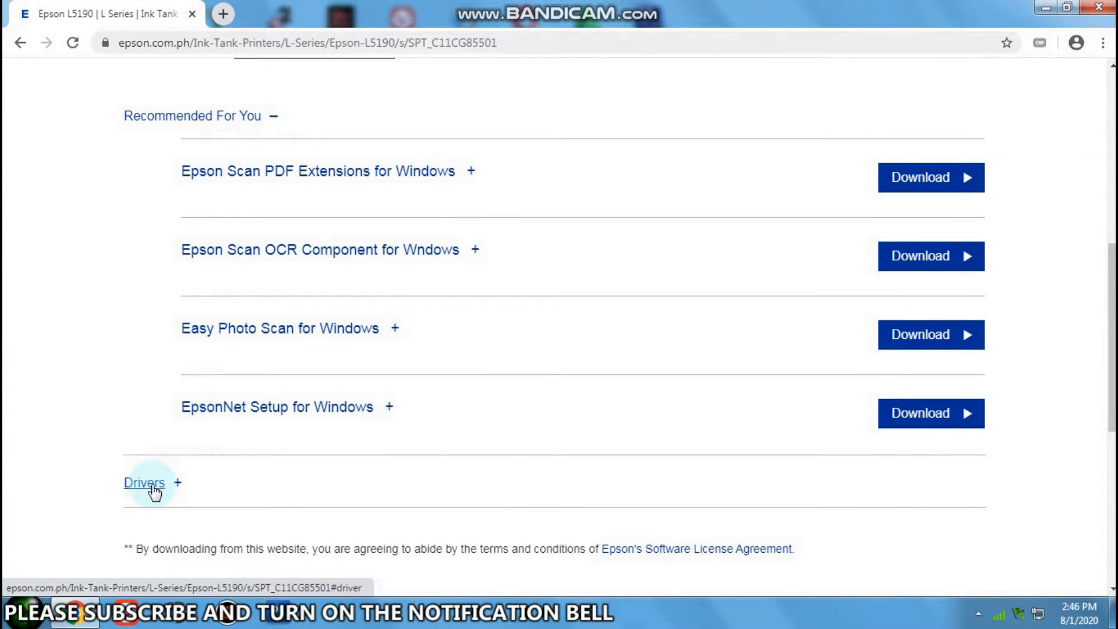
click(177, 482)
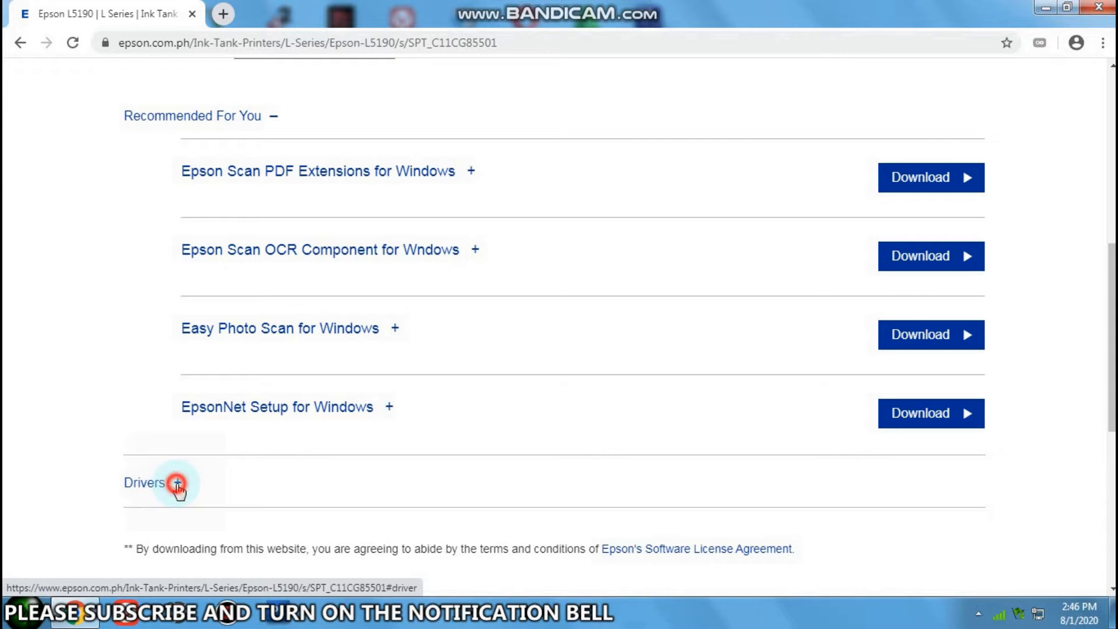
click(177, 482)
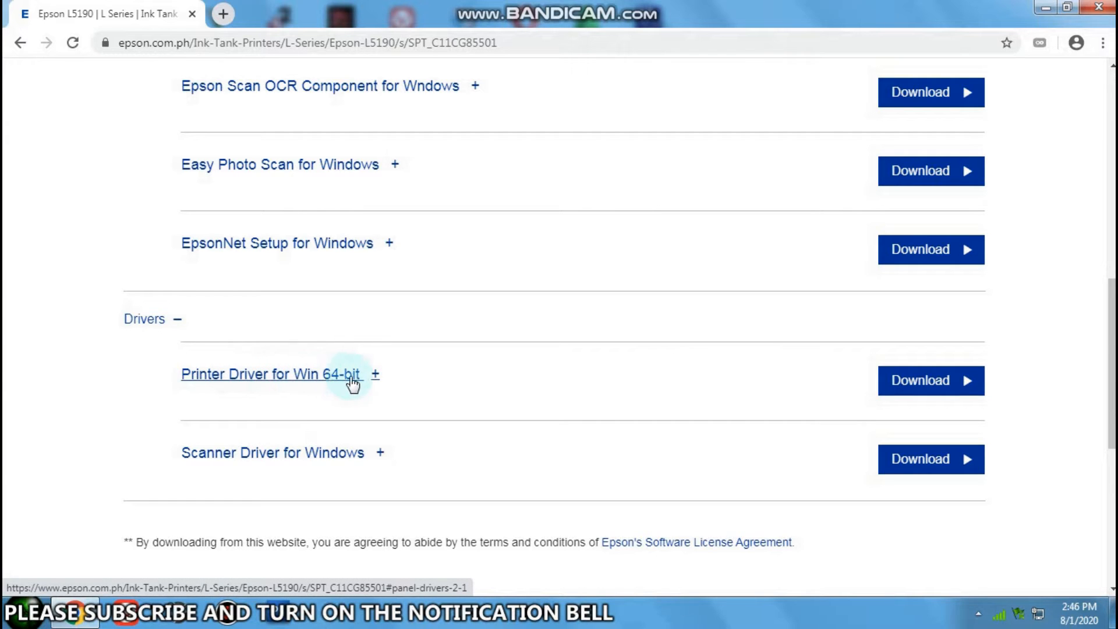
click(930, 380)
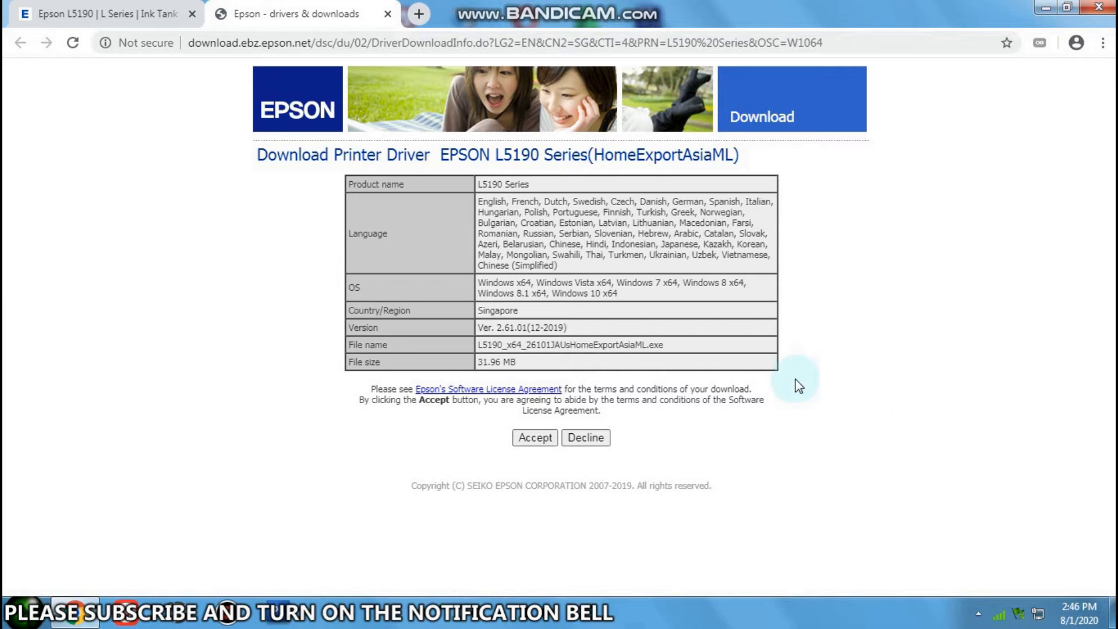
click(534, 436)
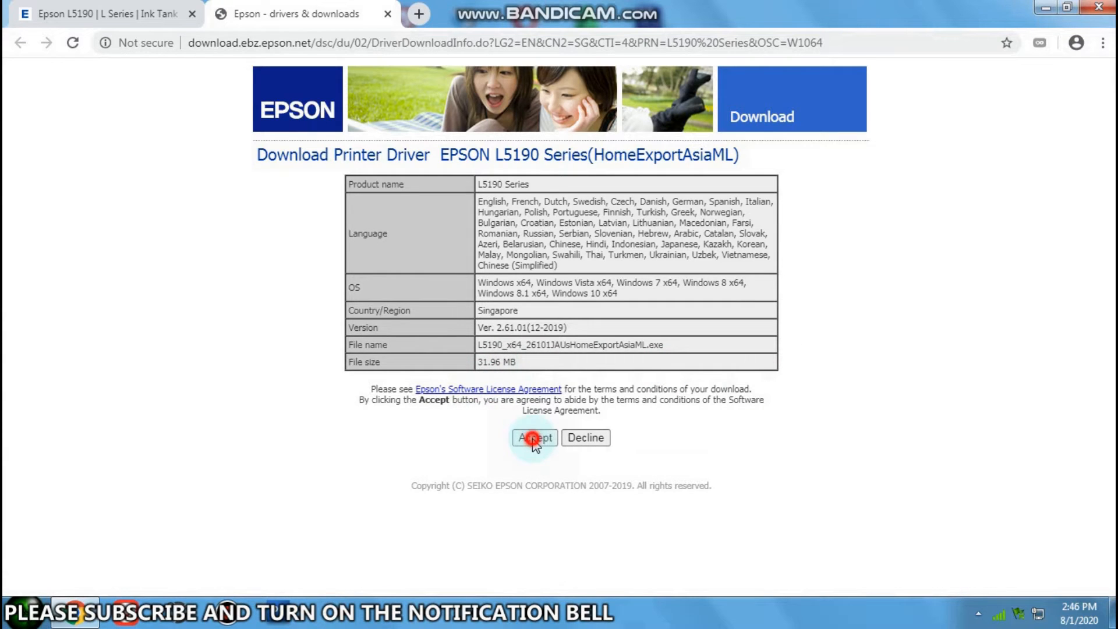
click(534, 437)
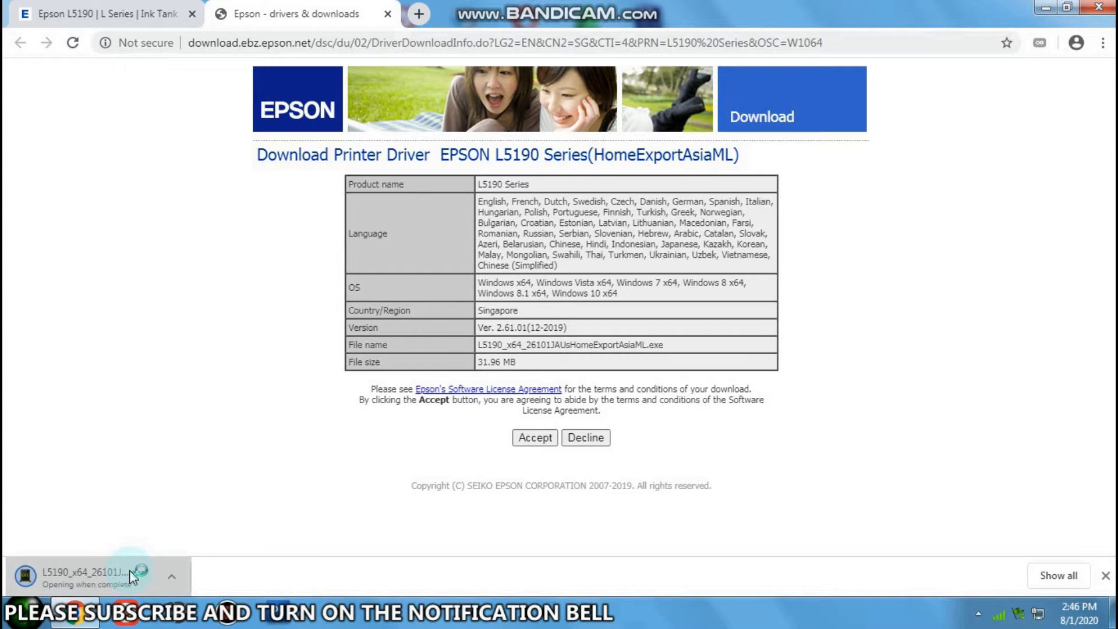
- Run the downloaded L5190 driver installer past the Windows security warning
click(93, 573)
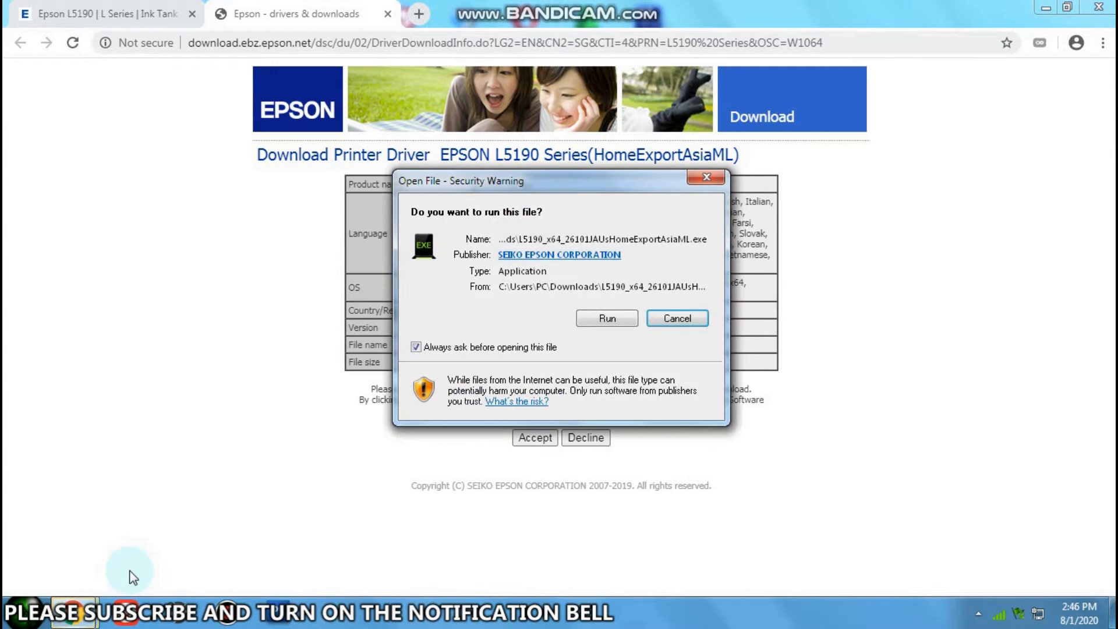
mouse_move(601, 357)
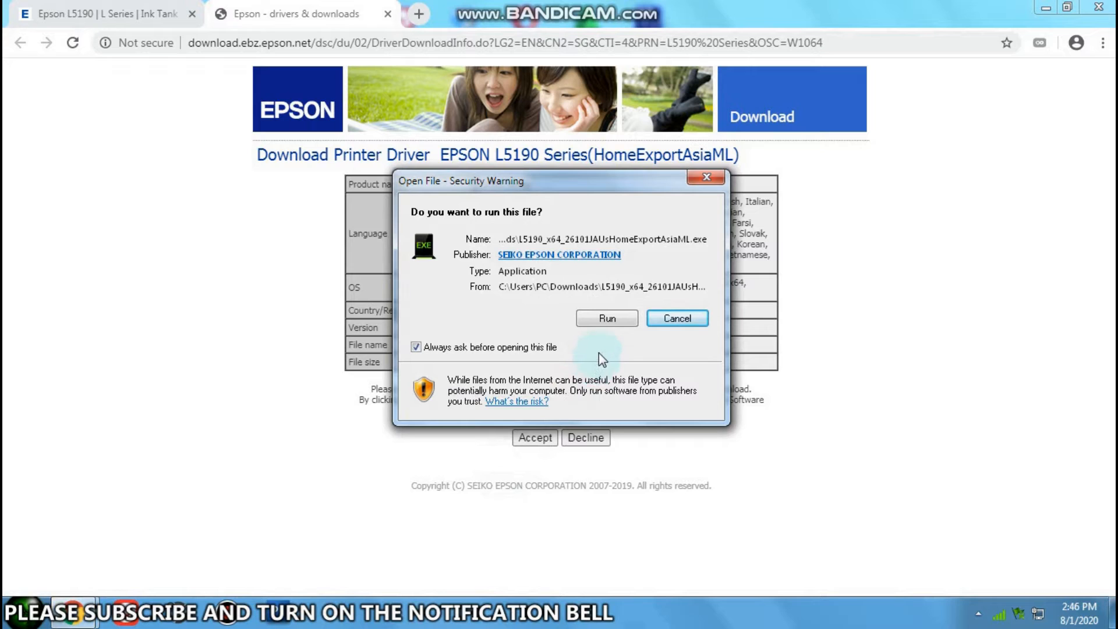
mouse_move(607, 318)
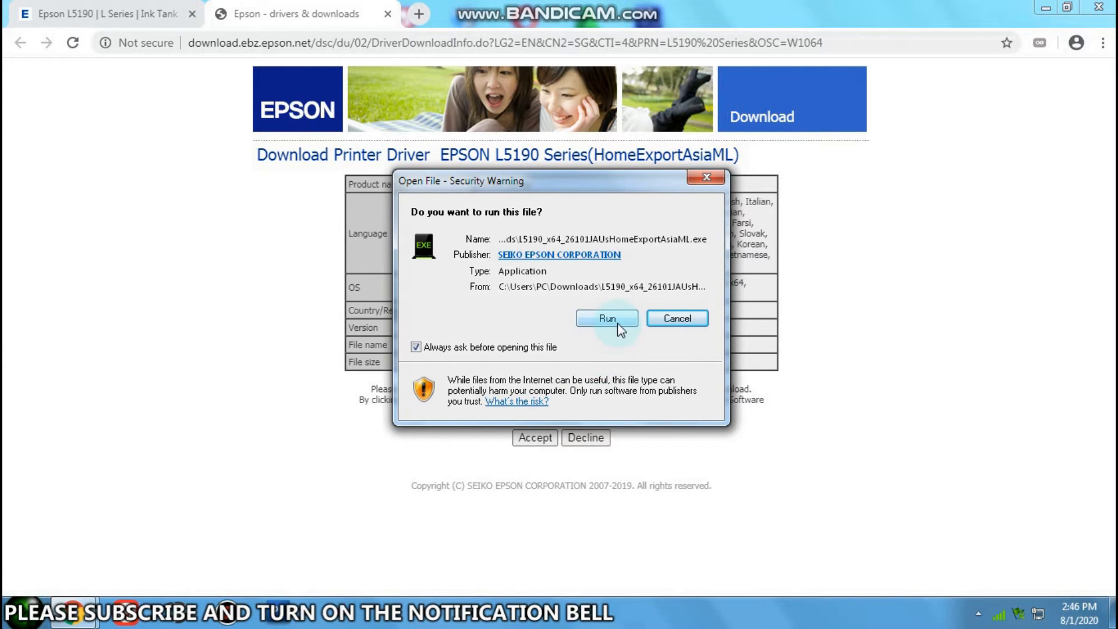
click(606, 318)
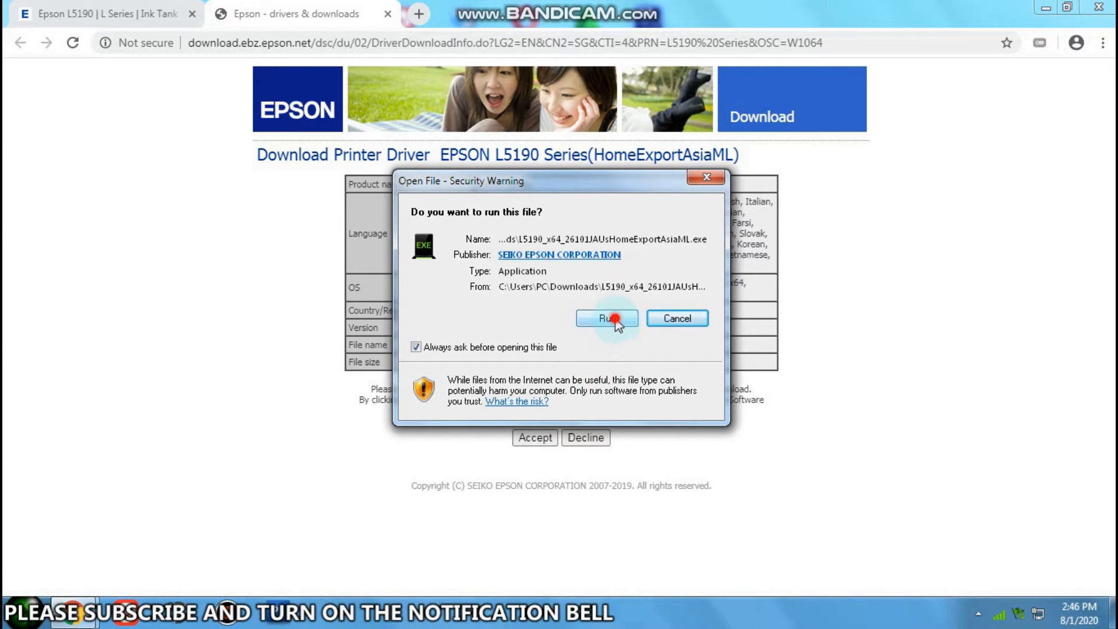
click(606, 318)
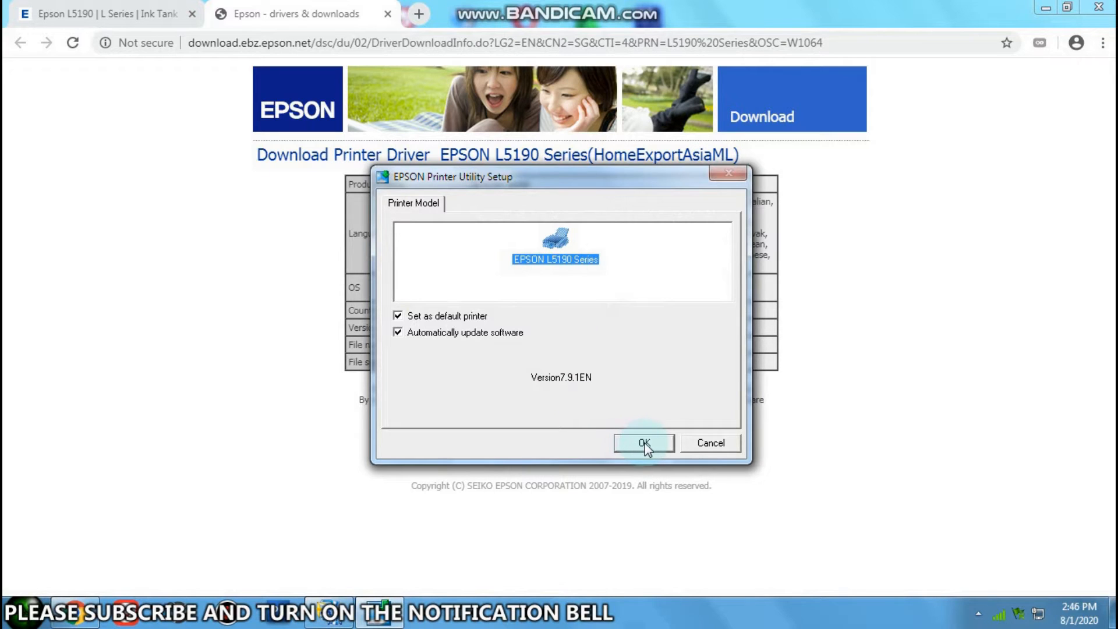
- Confirm the EPSON L5190 Series model and keep English as the setup language
click(643, 443)
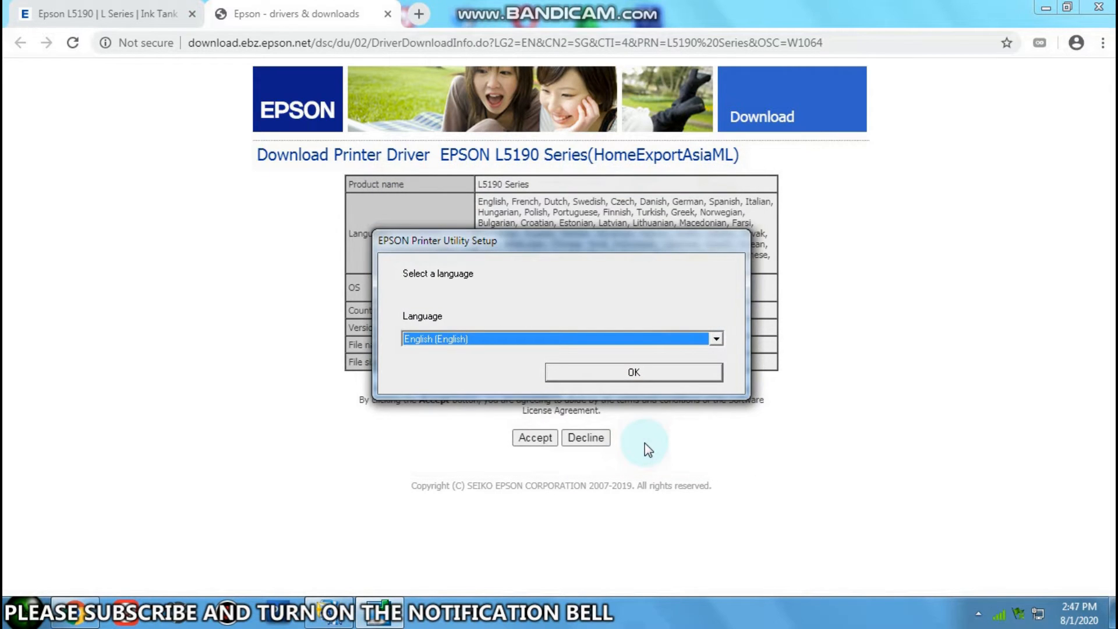
click(717, 339)
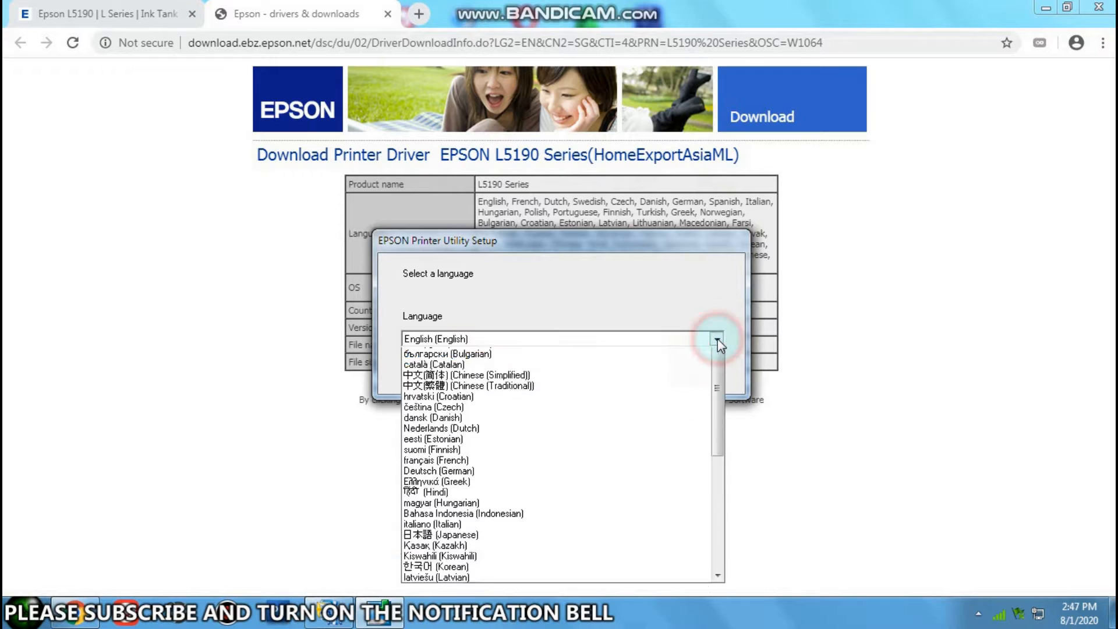
click(714, 339)
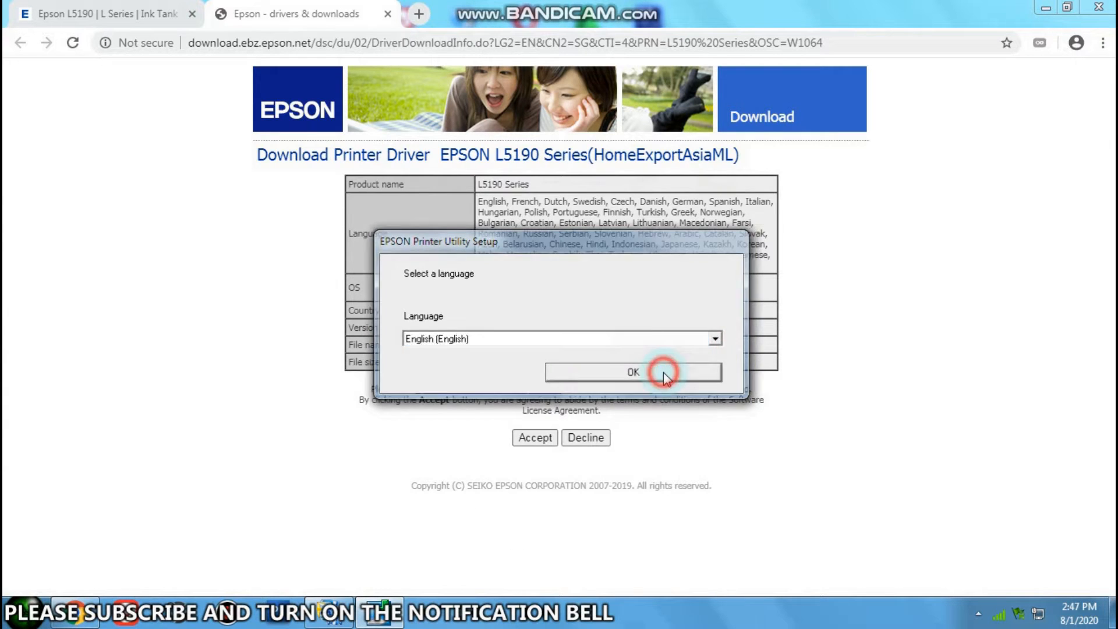
click(631, 372)
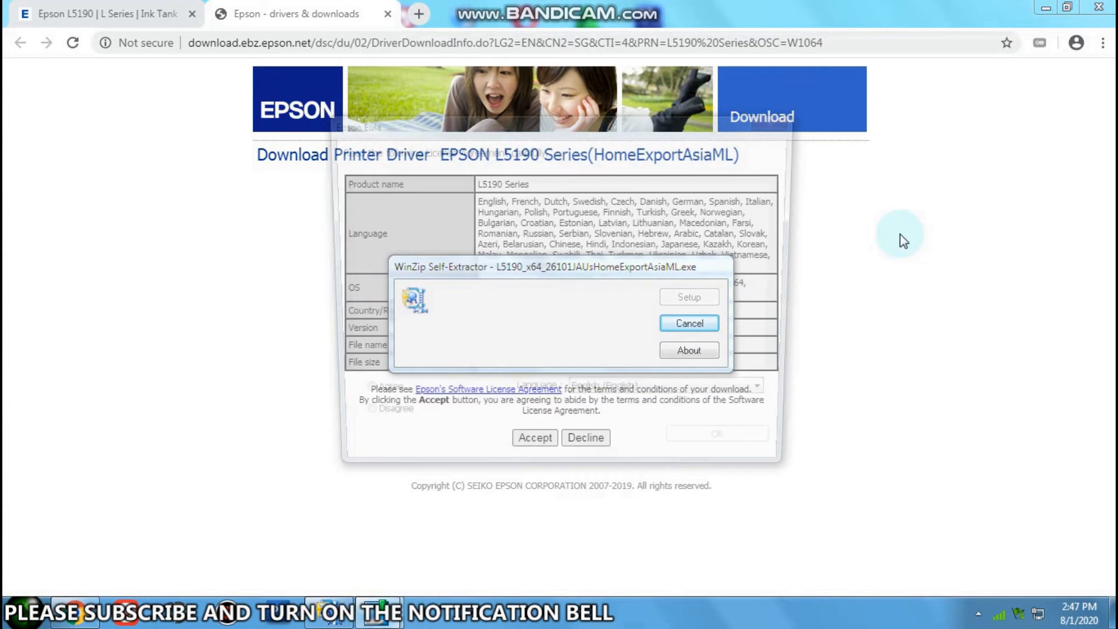
- Select Agree in the Epson EULA dialog and start the printer driver installation
click(688, 297)
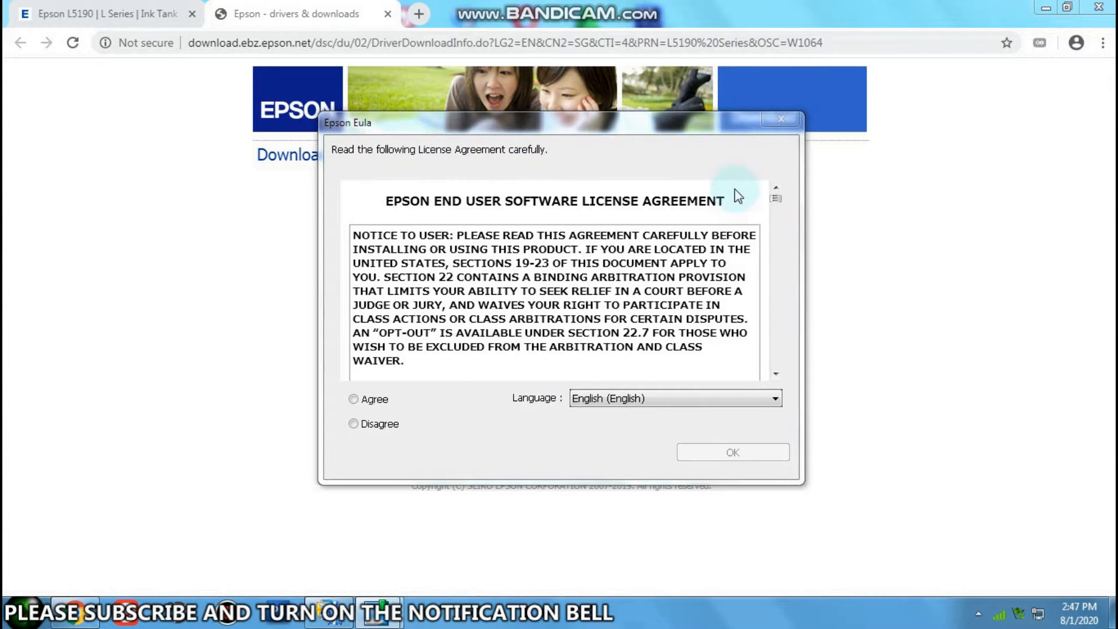
click(353, 399)
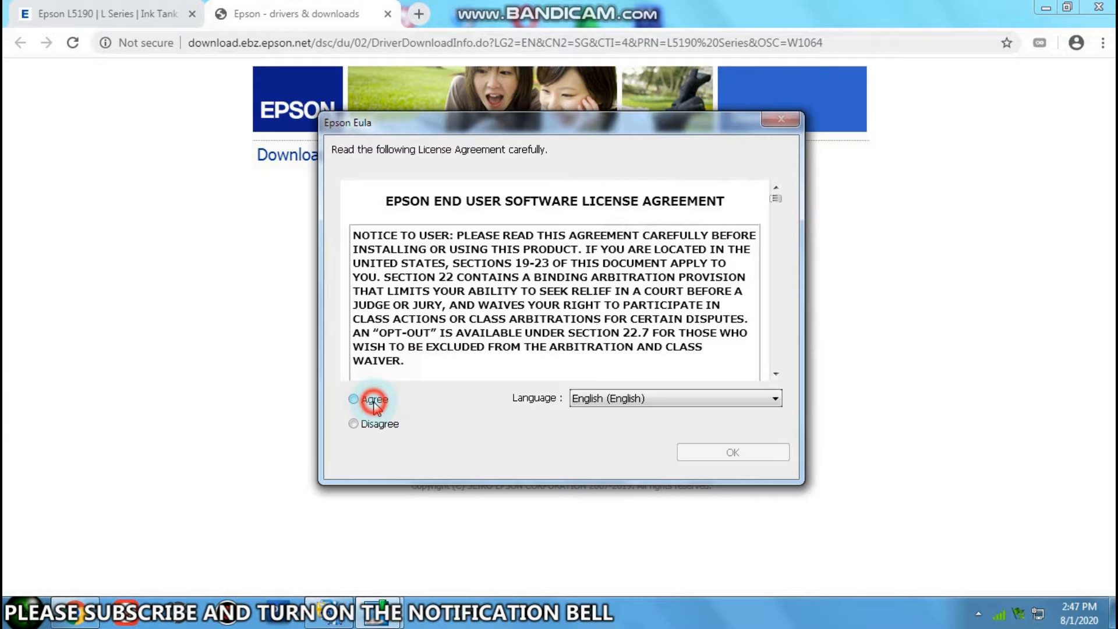
click(353, 398)
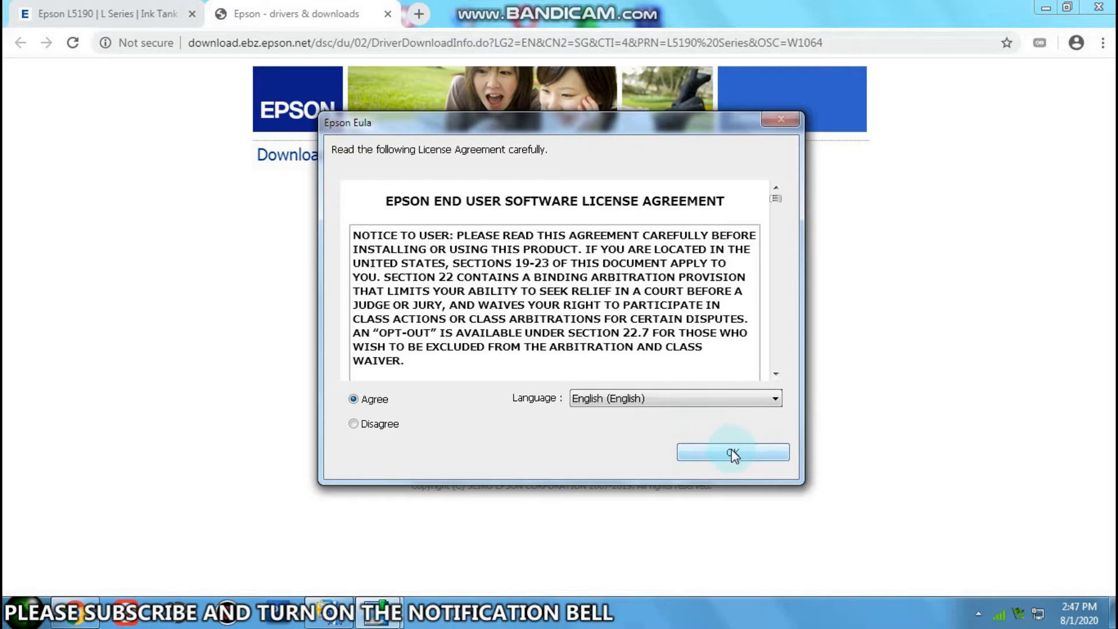
click(731, 452)
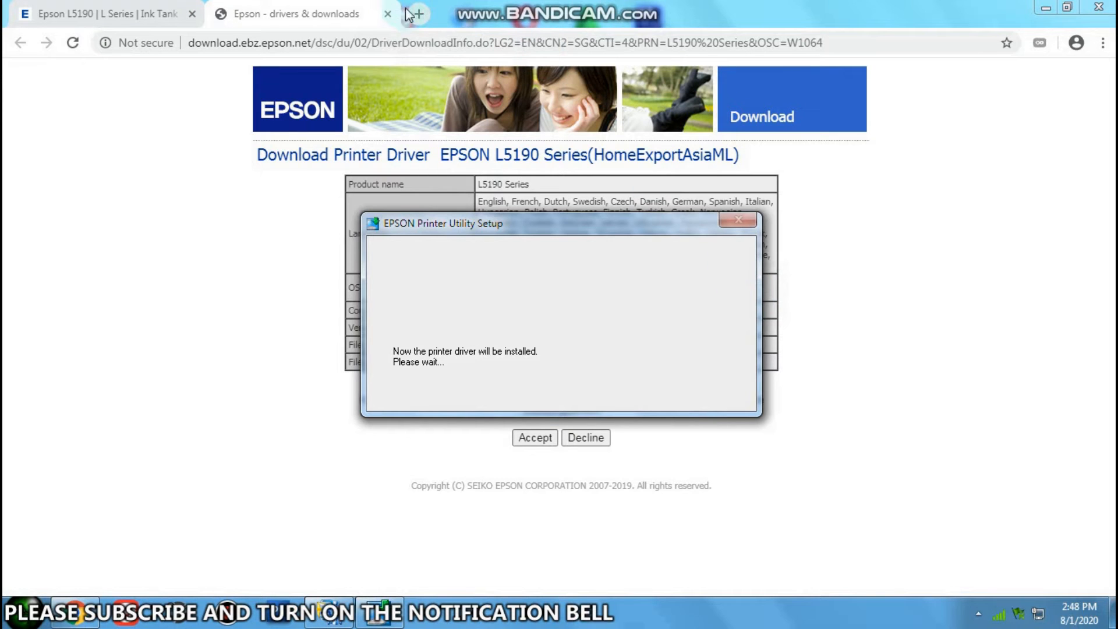
mouse_move(420, 13)
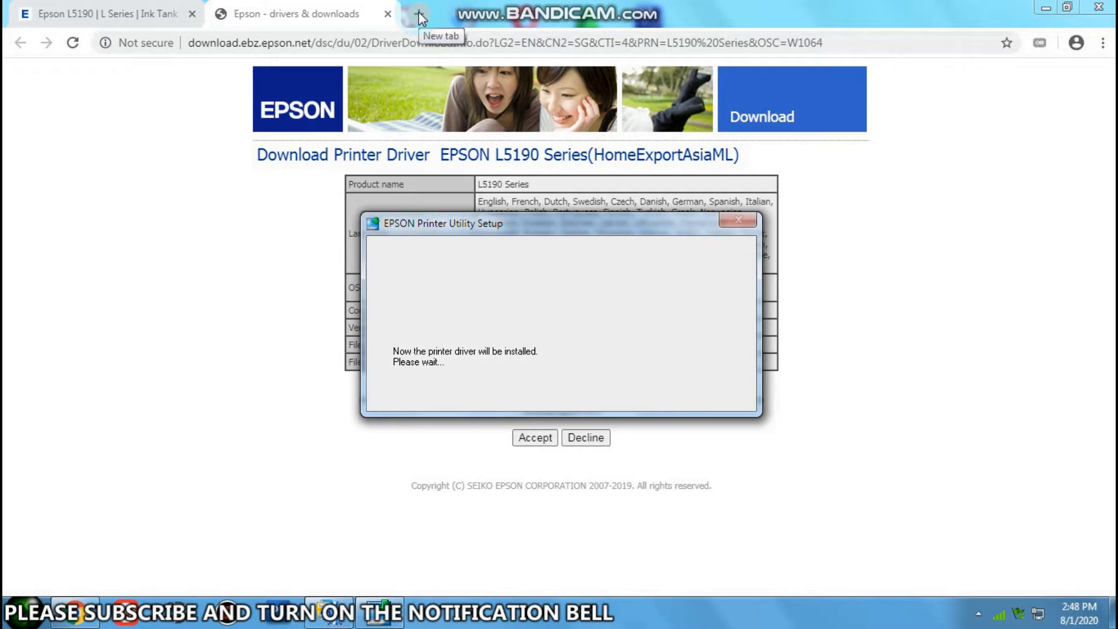
- In a new tab on YouTube, search 'dong' to find the Dongdong channel
click(419, 14)
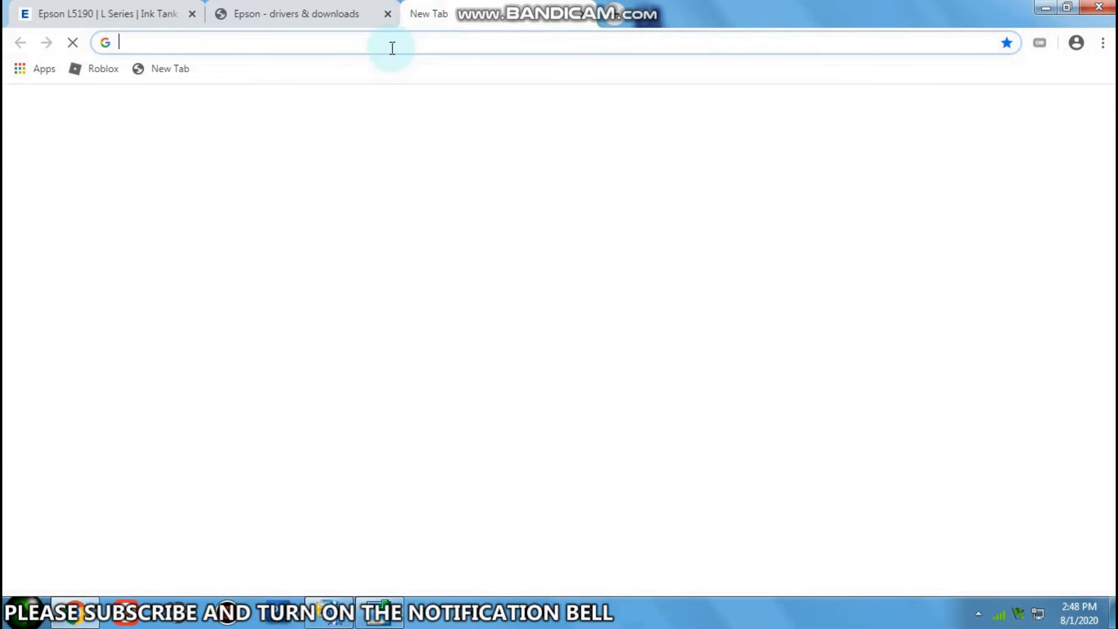
text(dong)
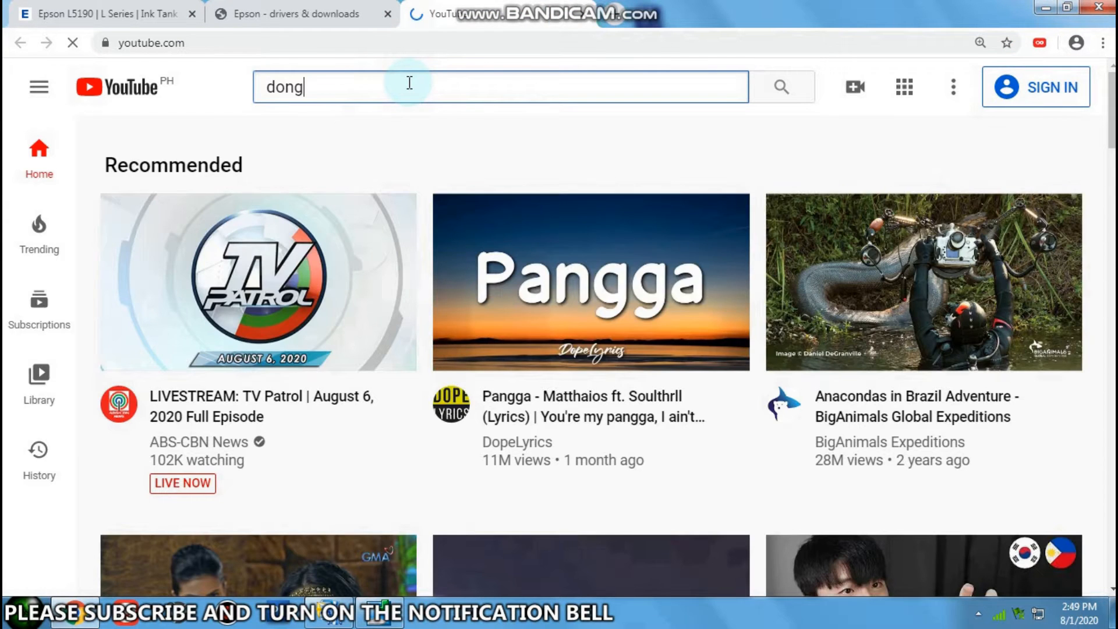
text(dong)
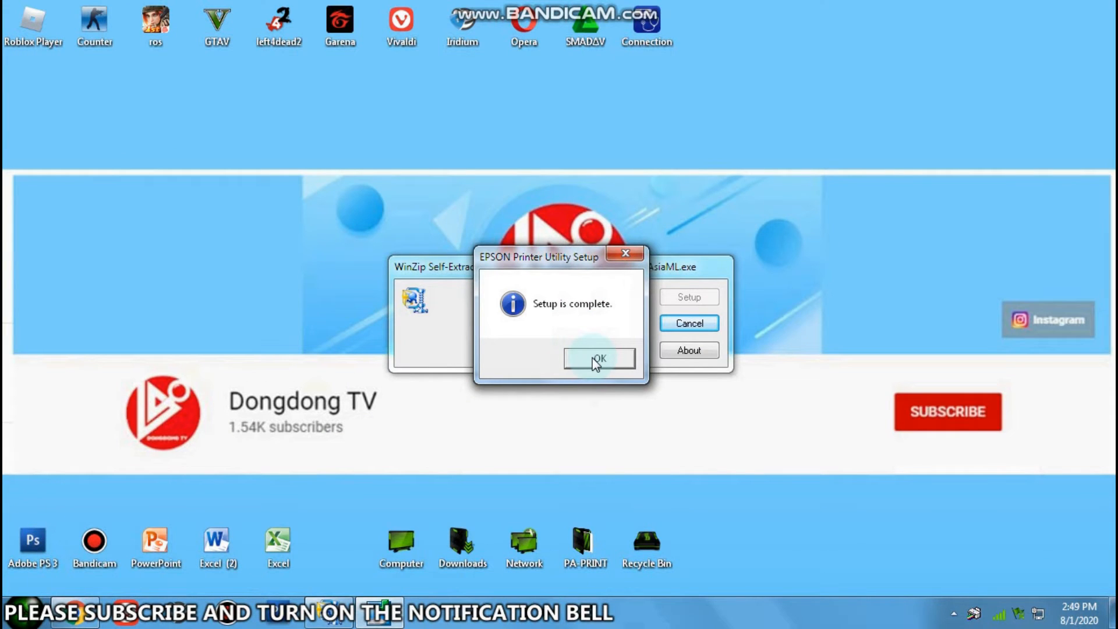
- Acknowledge the 'Setup is complete' message and check the hidden notification area icons
click(598, 357)
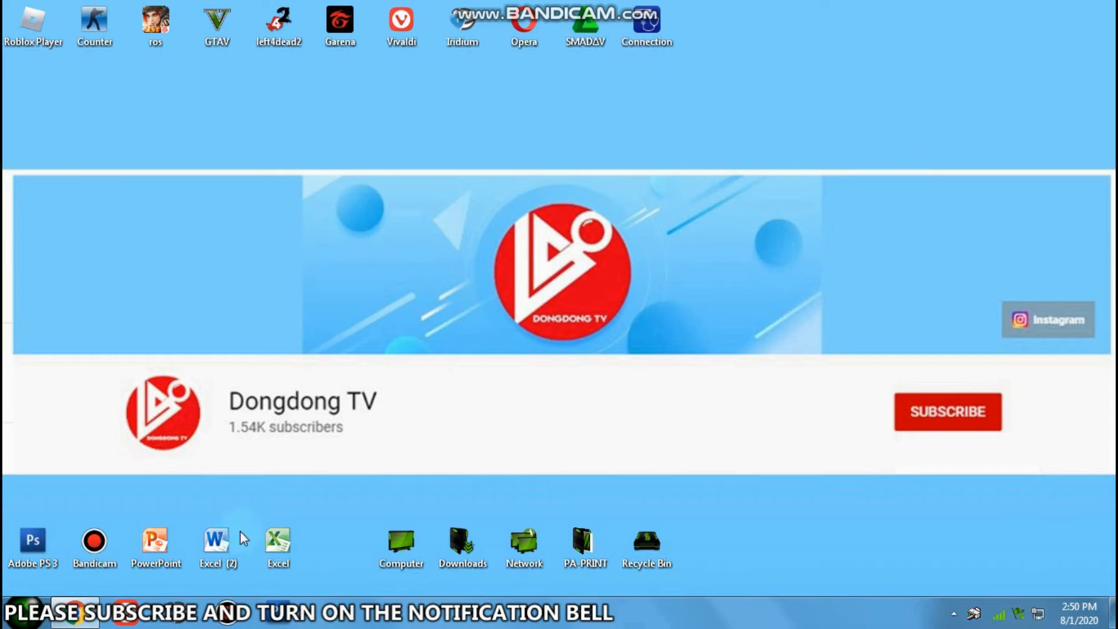
click(978, 614)
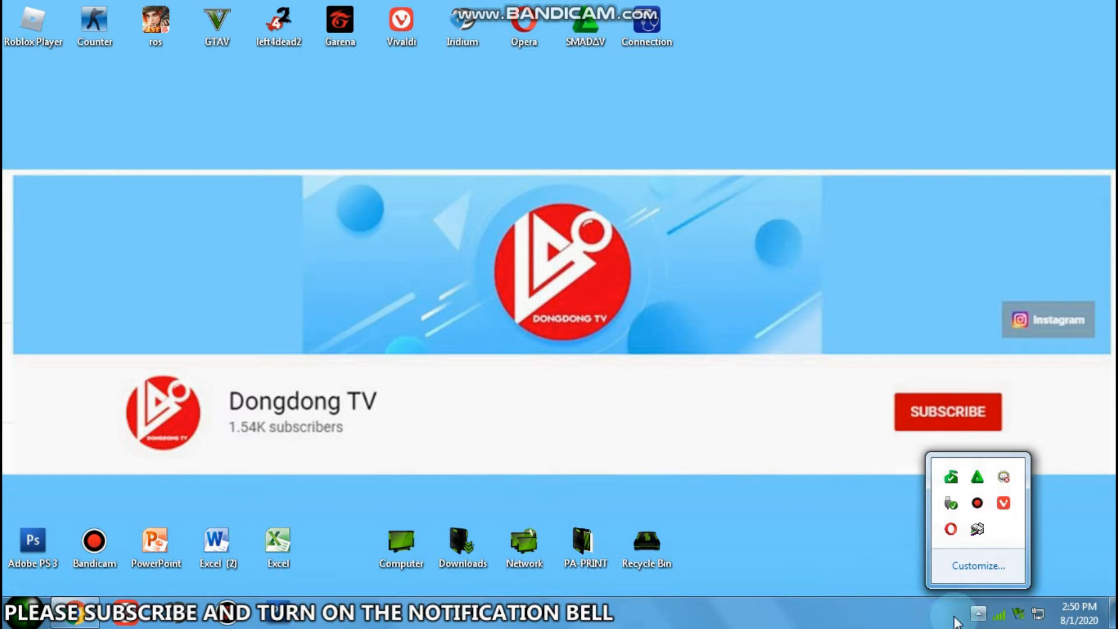
click(978, 614)
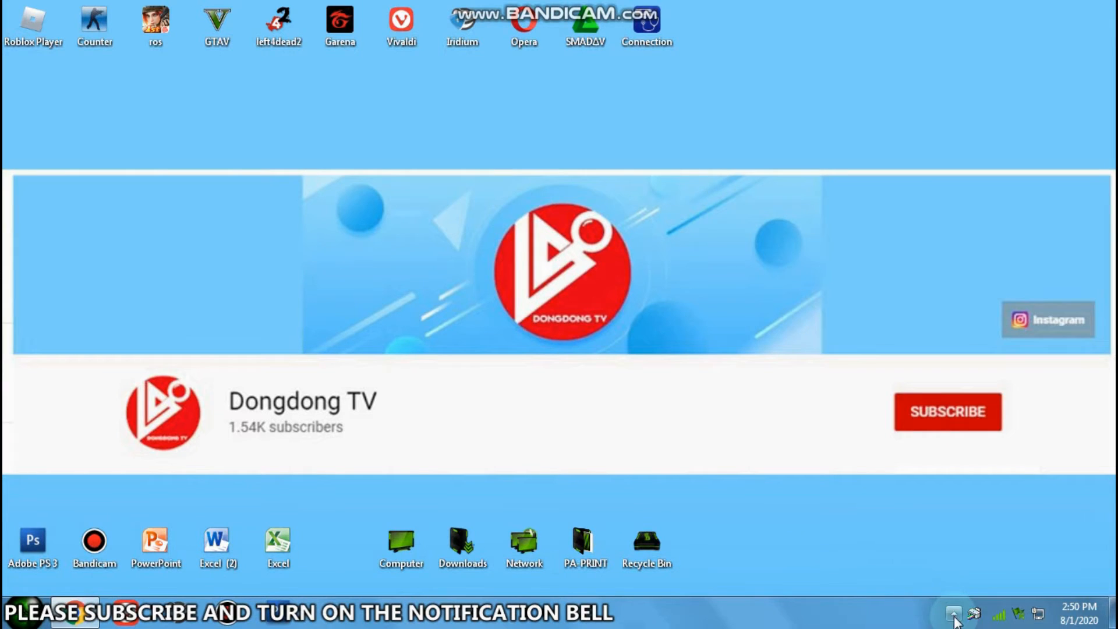
click(954, 612)
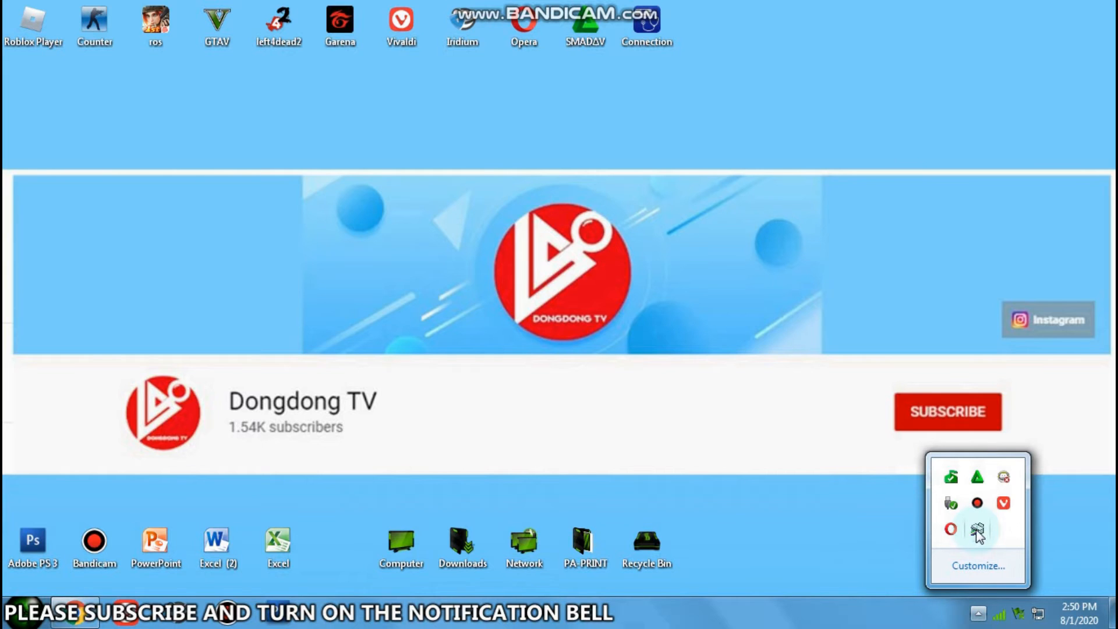
mouse_move(977, 532)
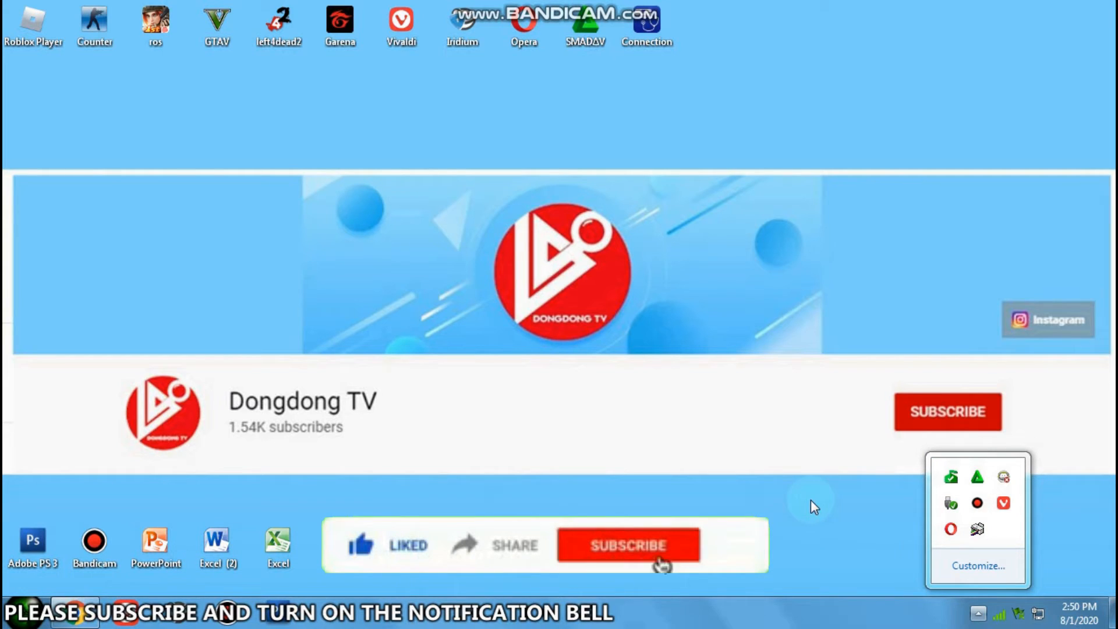
click(628, 545)
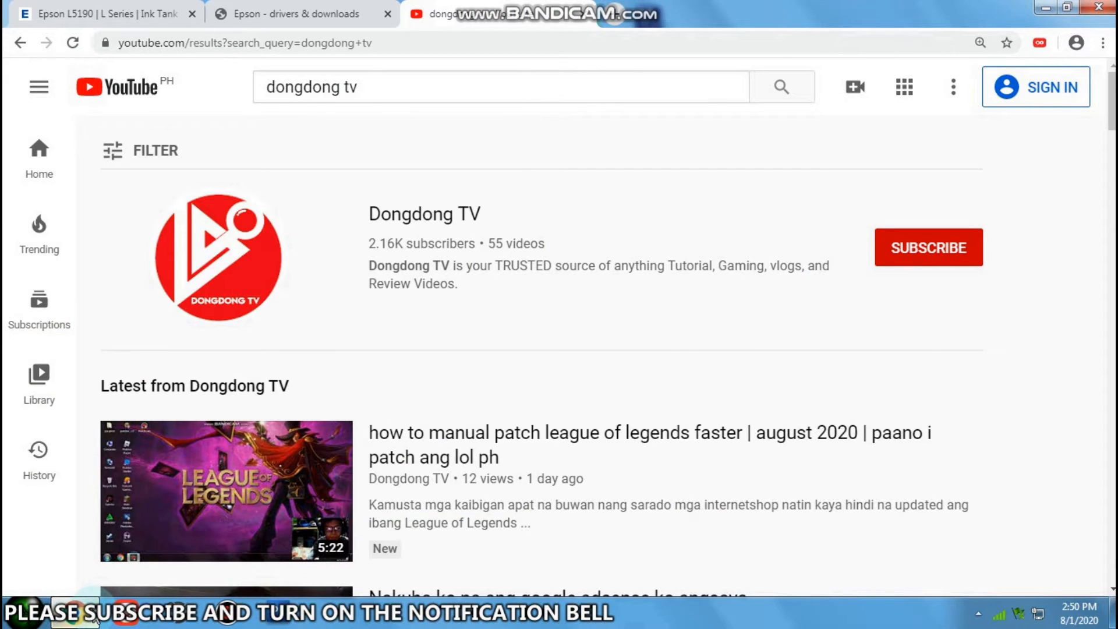
- Back on the L5190 page, download the Scanner Driver for Windows, accept its license and open the file
click(103, 14)
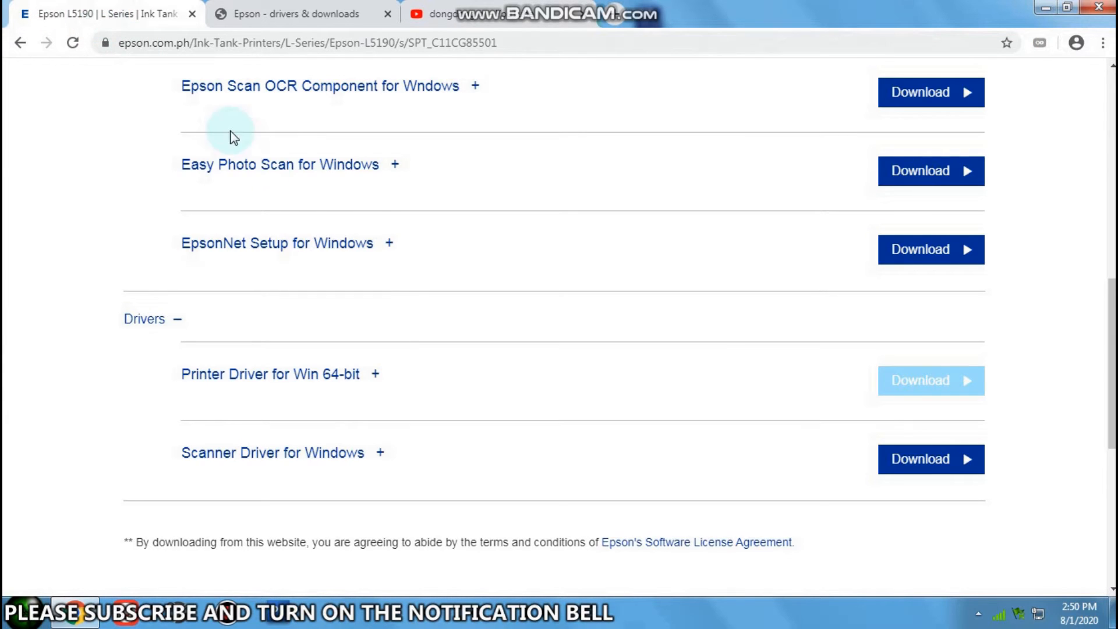
scroll(up, 3)
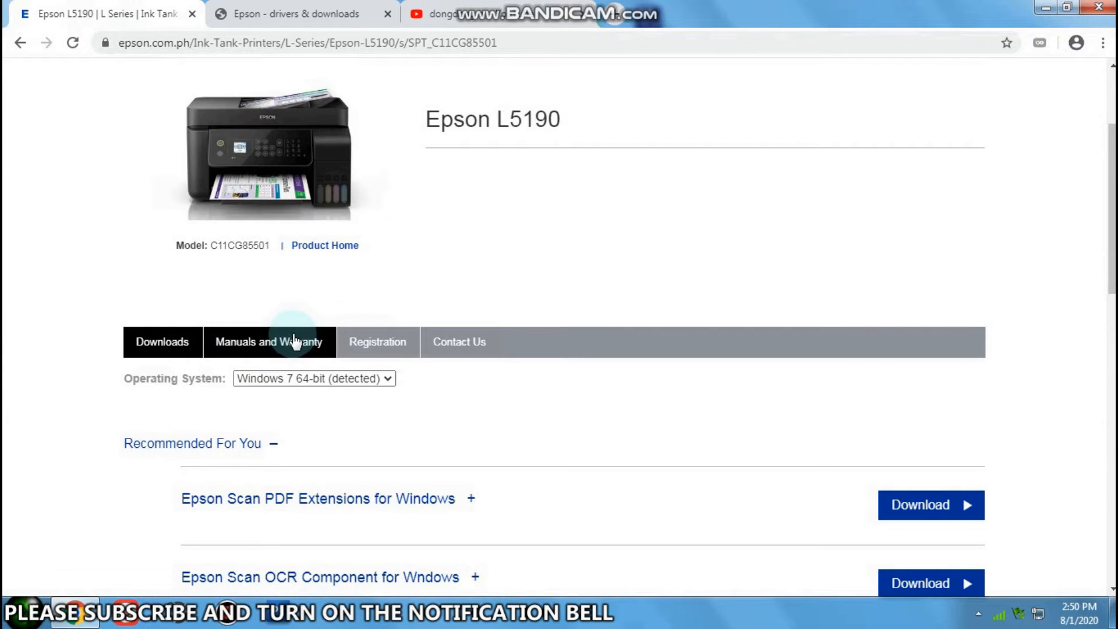
scroll(down, 3)
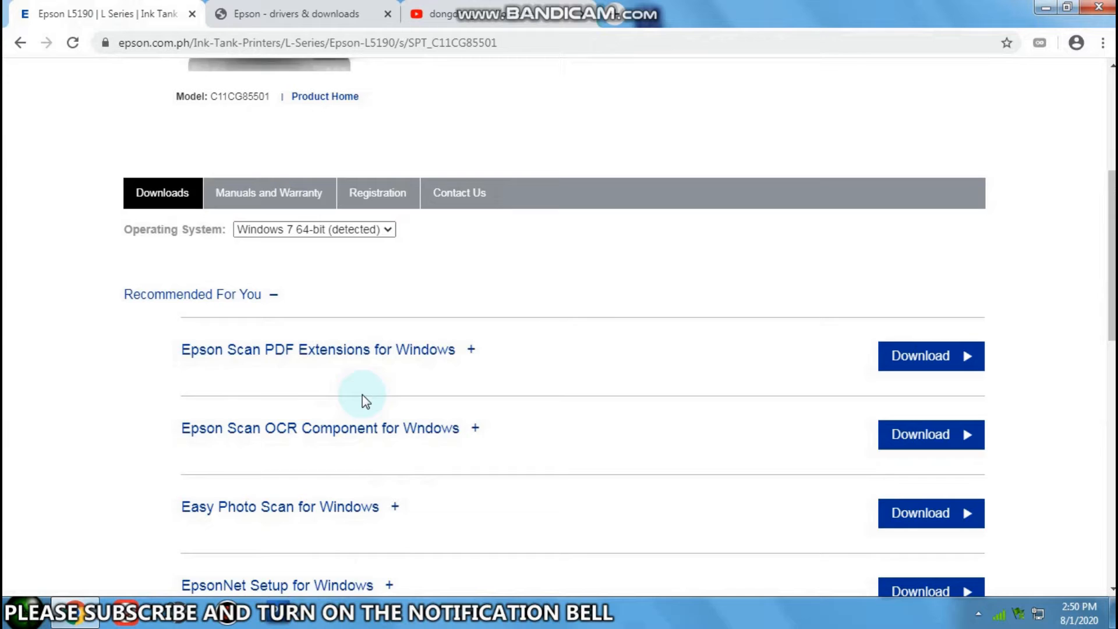
scroll(down, 3)
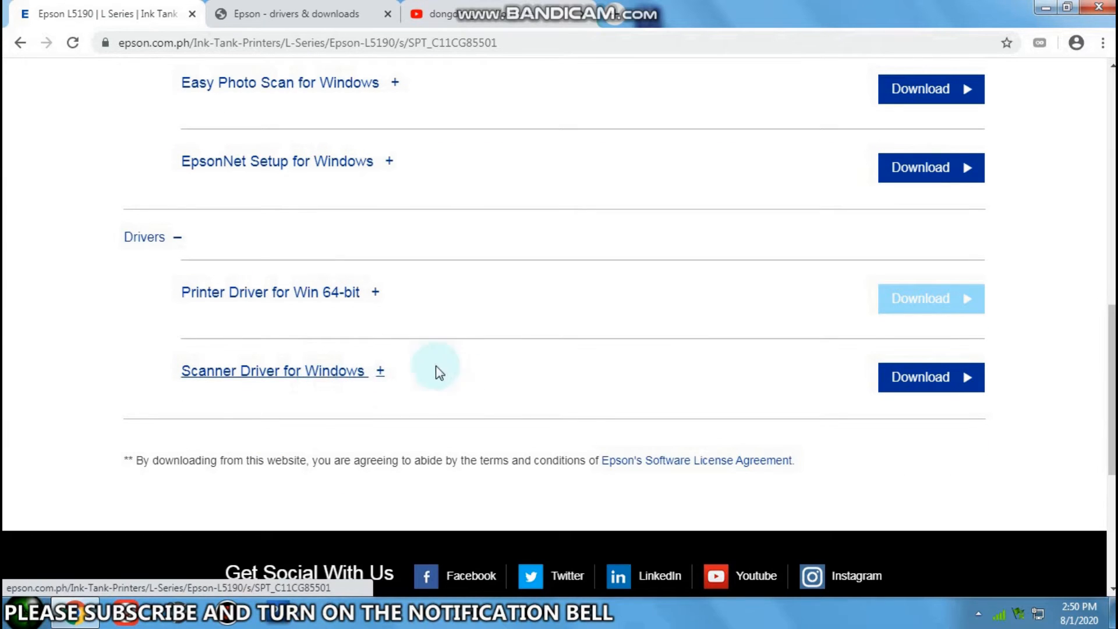
click(929, 377)
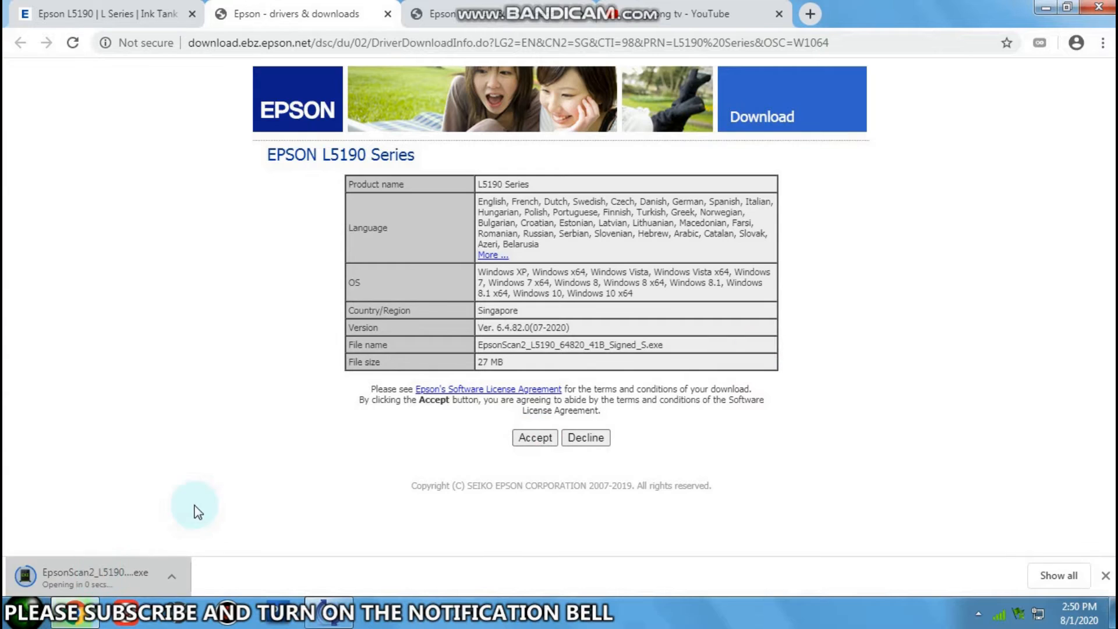
click(534, 437)
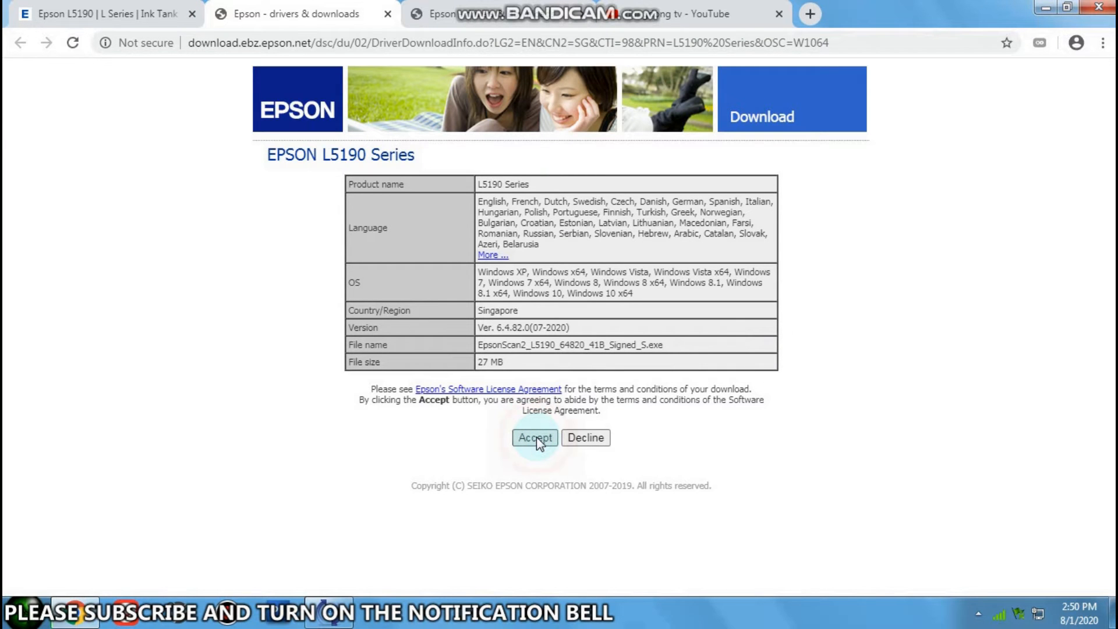
click(534, 437)
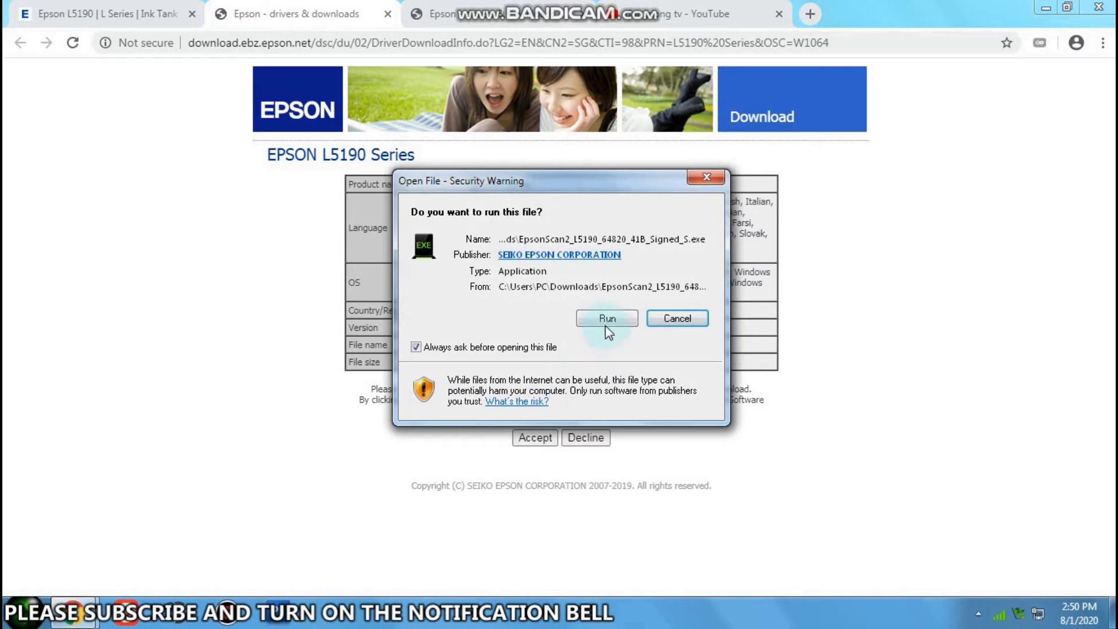
- Run Epson Scan 2 Setup, accept the terms and conditions and let it install
click(606, 318)
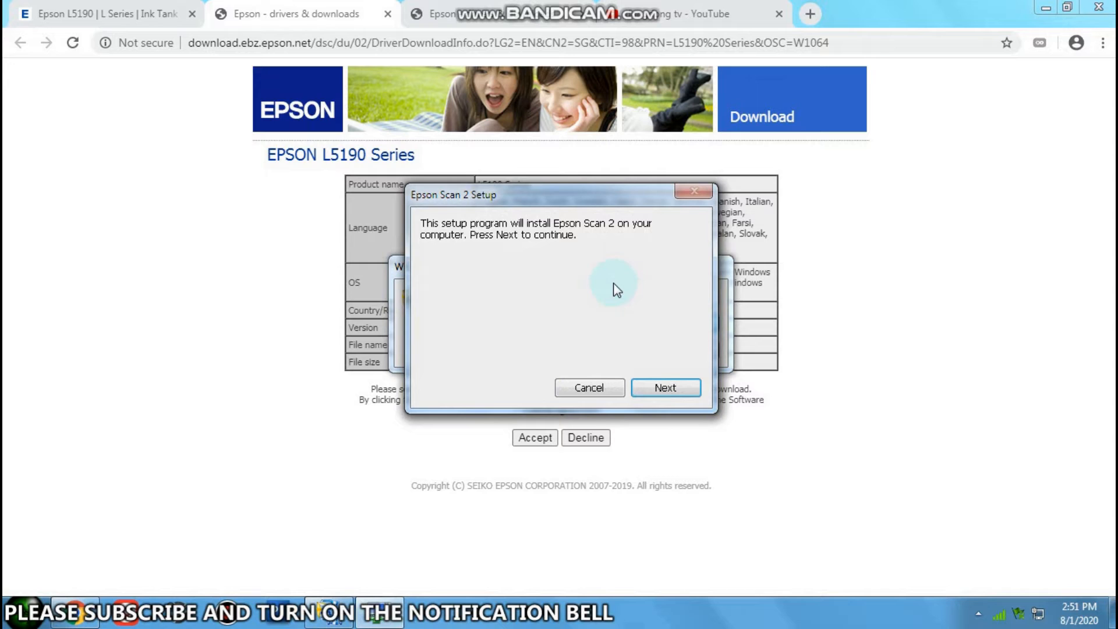
click(664, 387)
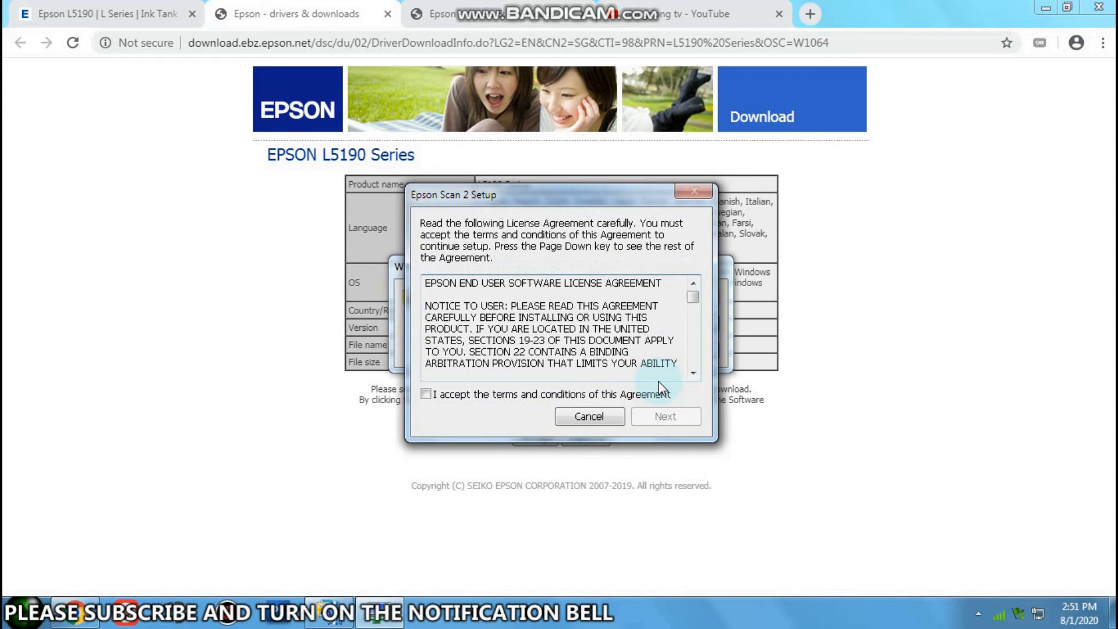
click(426, 395)
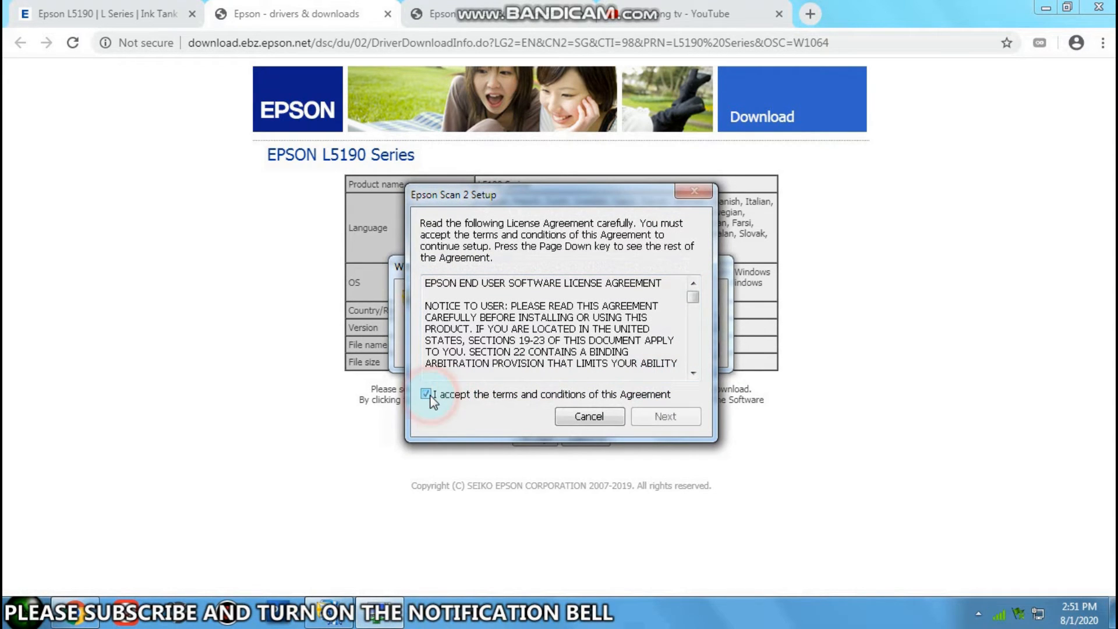
click(427, 394)
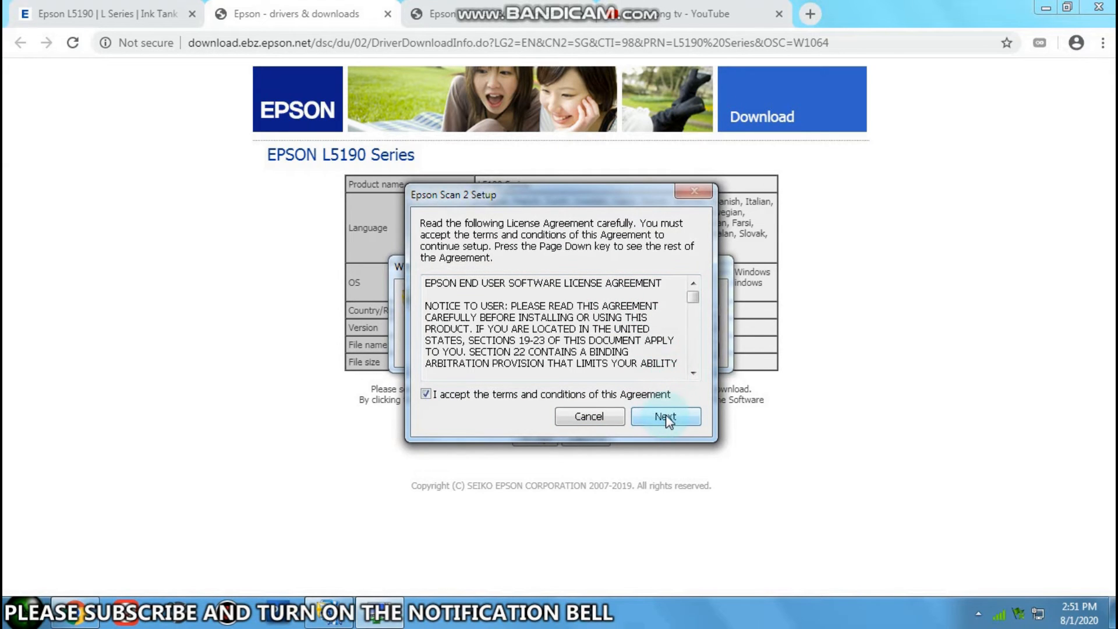
click(664, 416)
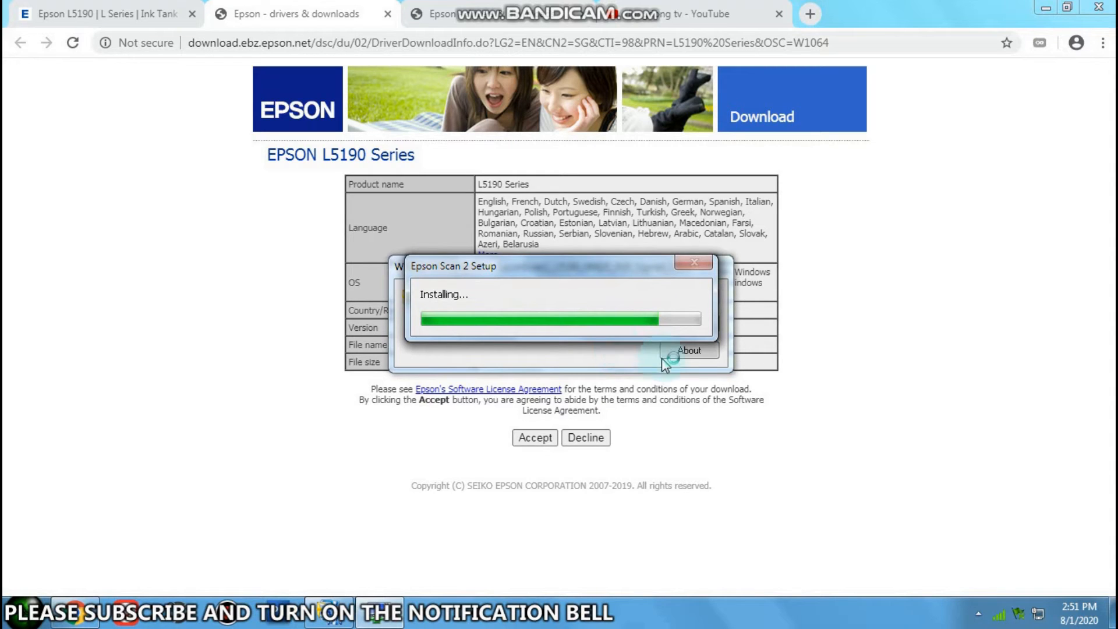
click(980, 615)
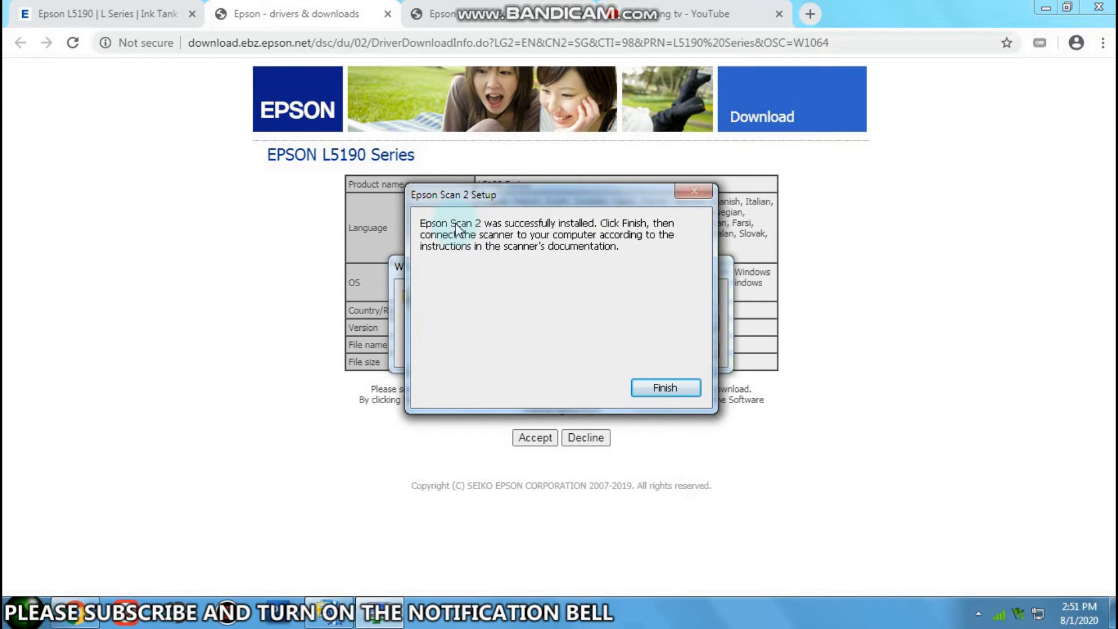
mouse_move(582, 237)
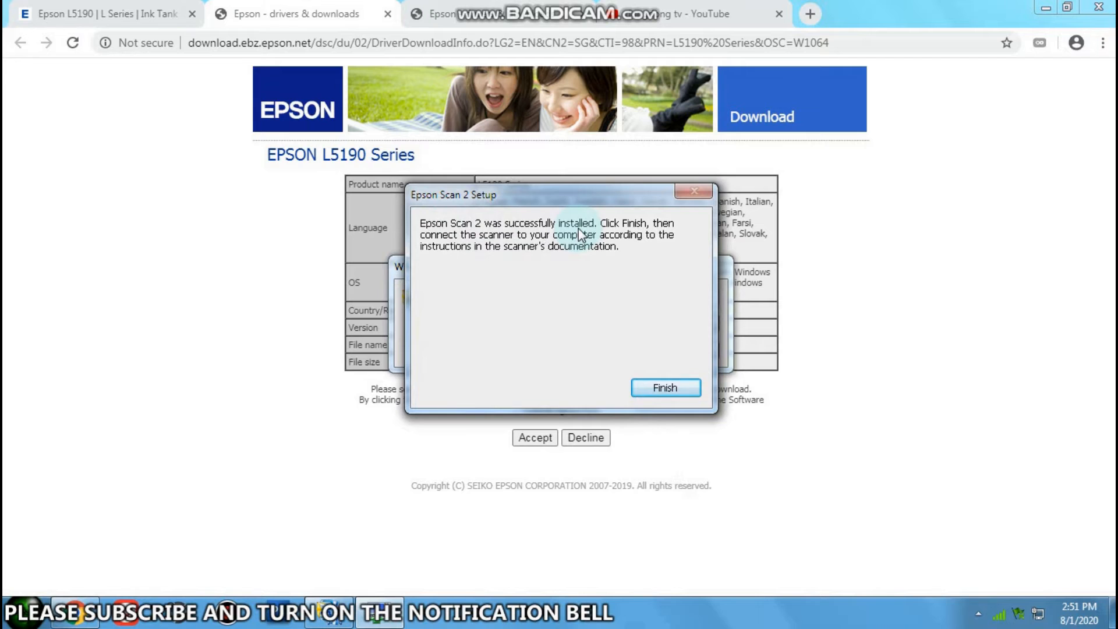
- Finish the setup, then search Start for 'epson' and launch Epson Scan 2
click(662, 386)
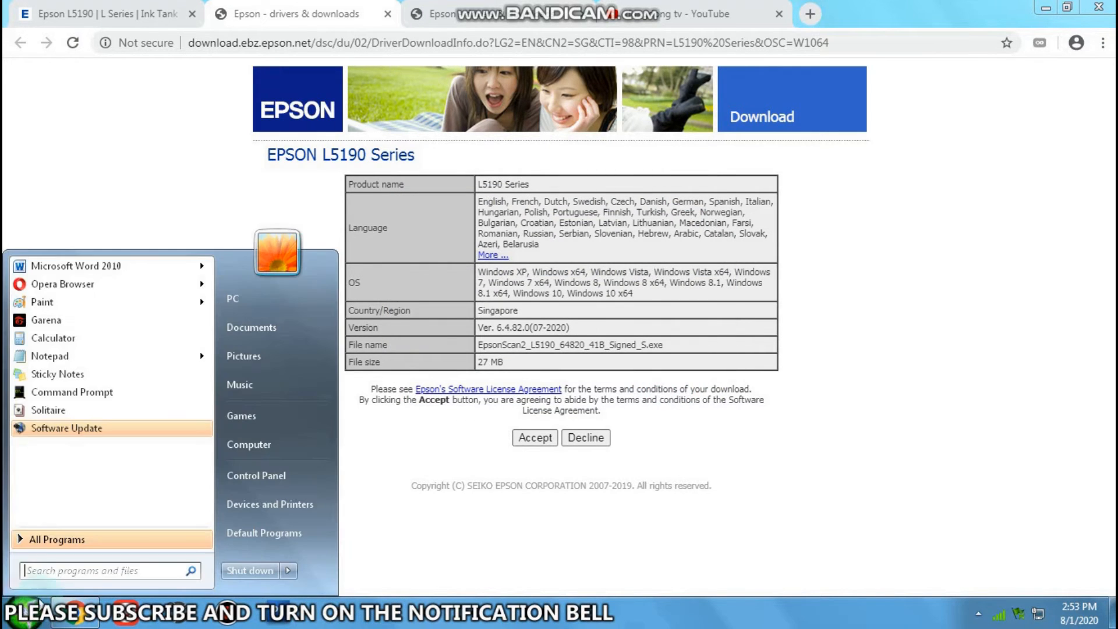
text(e)
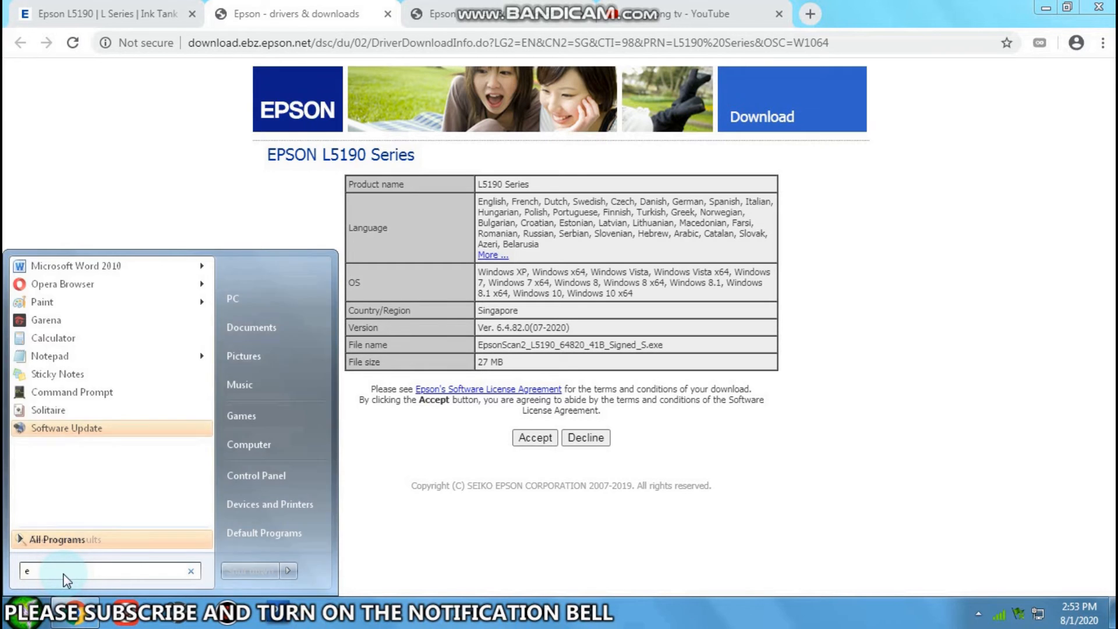
text(pson)
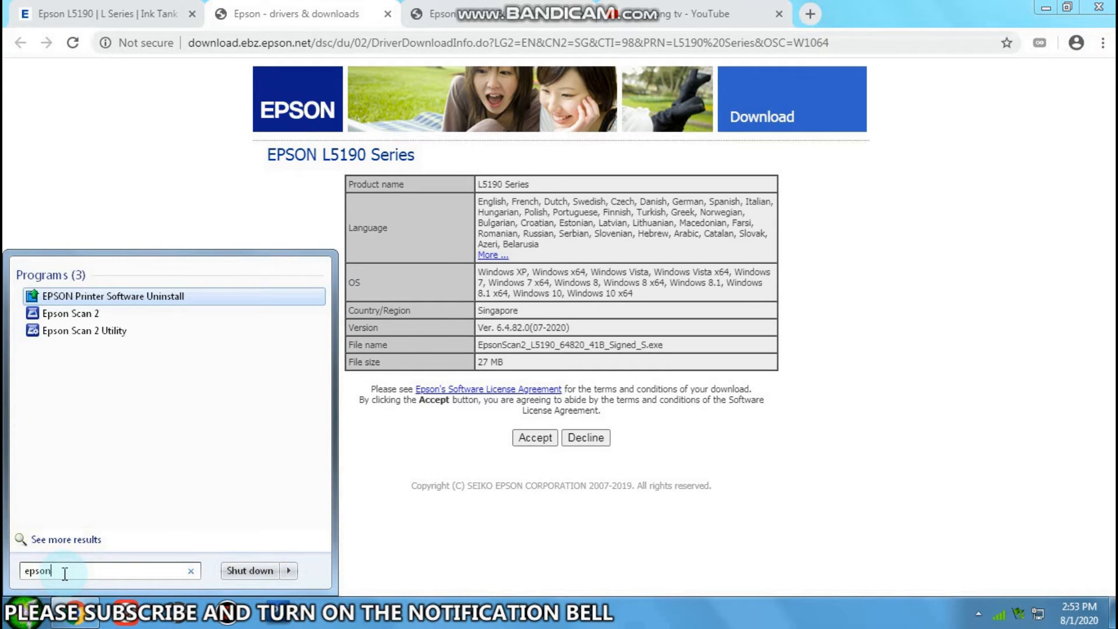
click(69, 312)
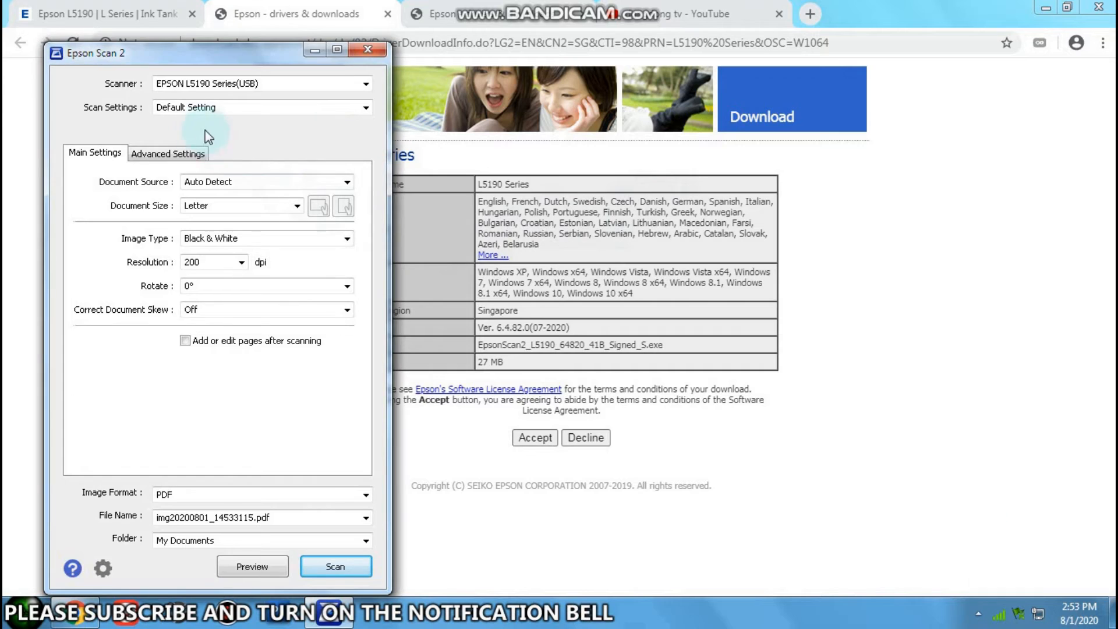
mouse_move(186, 135)
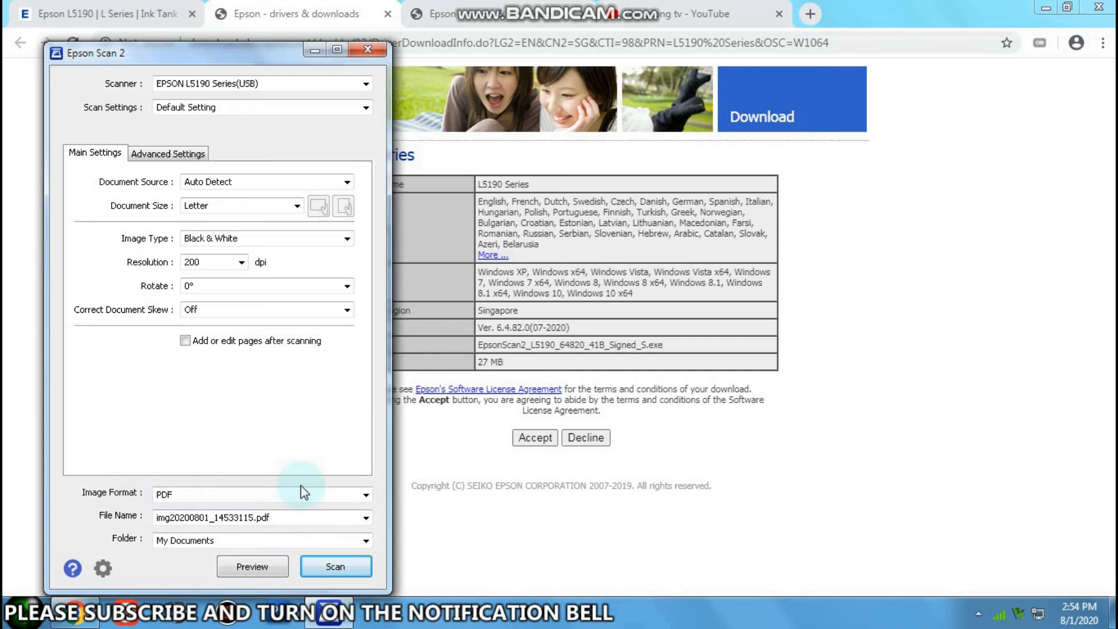
- Set the image format to JPEG and run a preview scan of the clinic slip
click(366, 494)
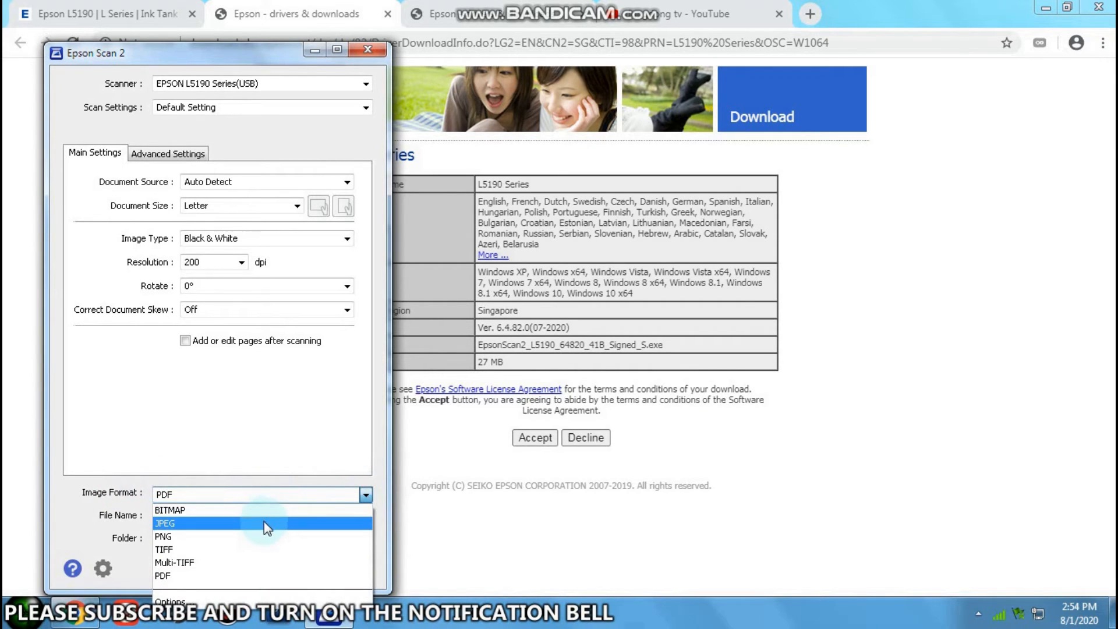
click(164, 523)
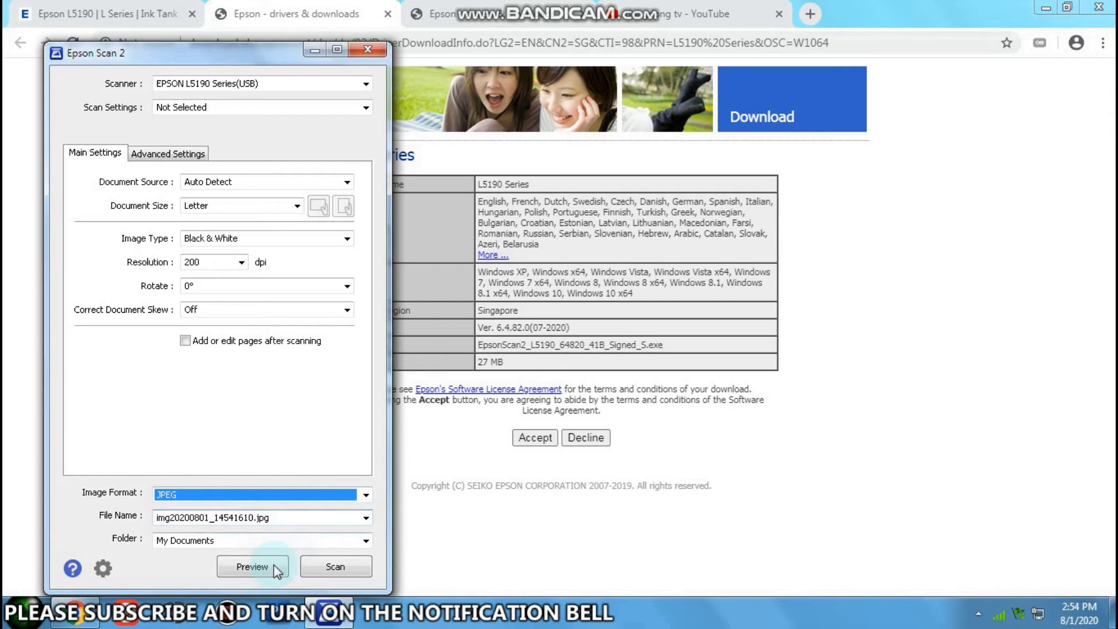
click(252, 566)
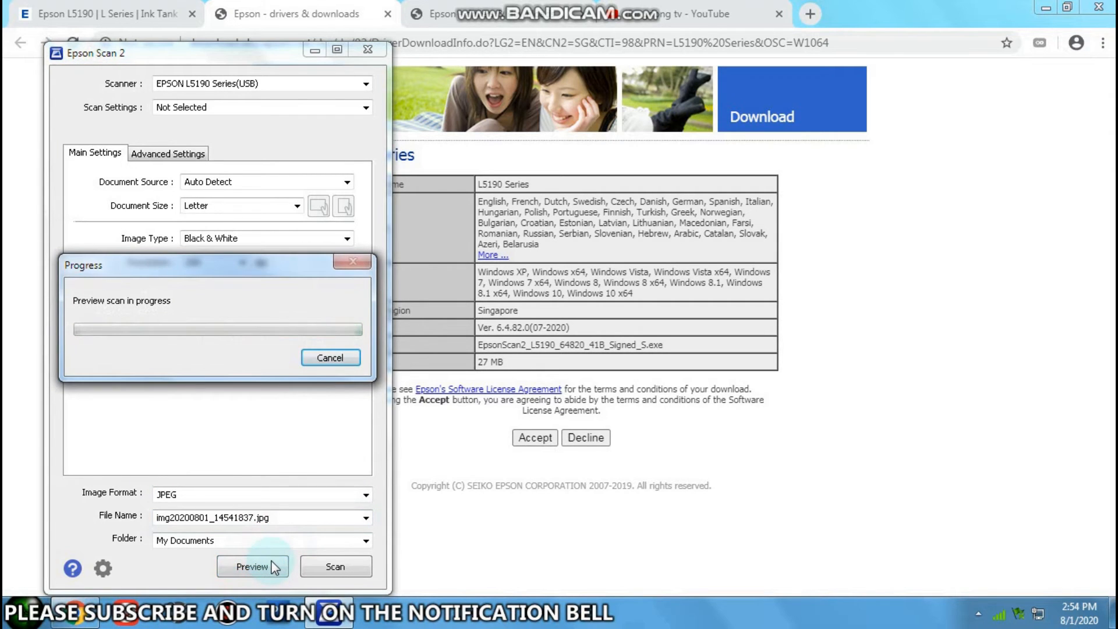
click(251, 566)
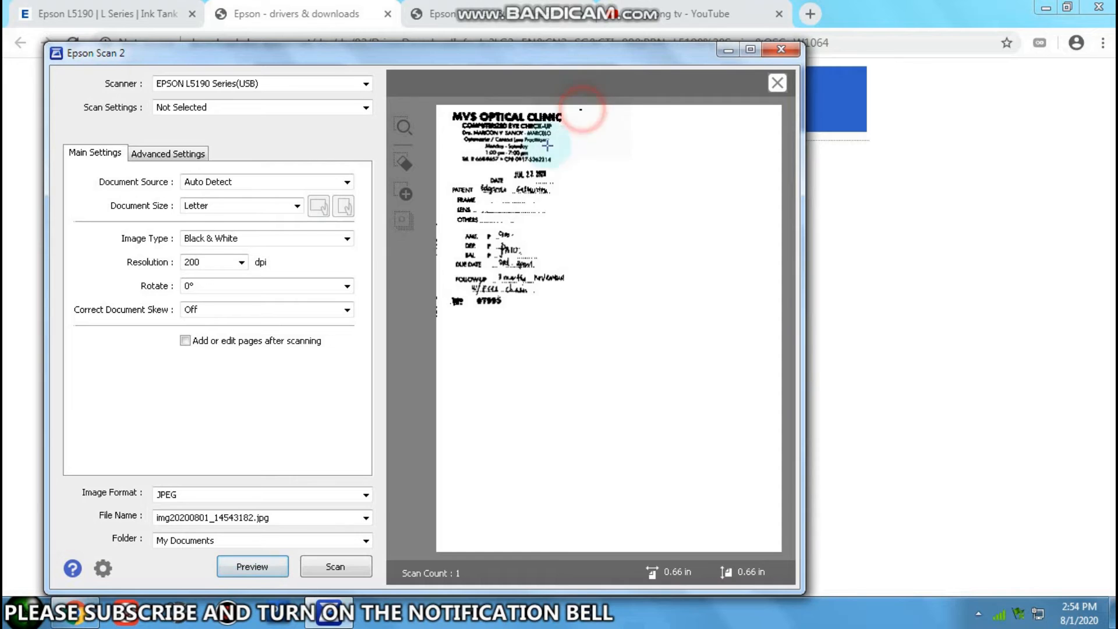
- Frame a marquee around just the clinic slip and scan it to JPEG
drag(581, 110, 437, 320)
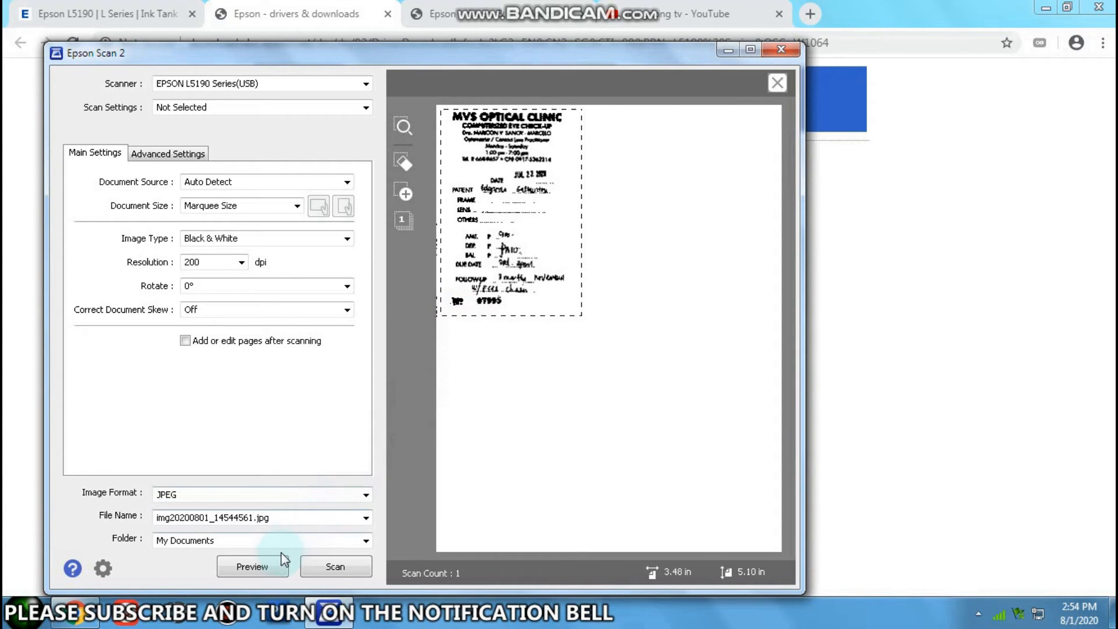
click(335, 566)
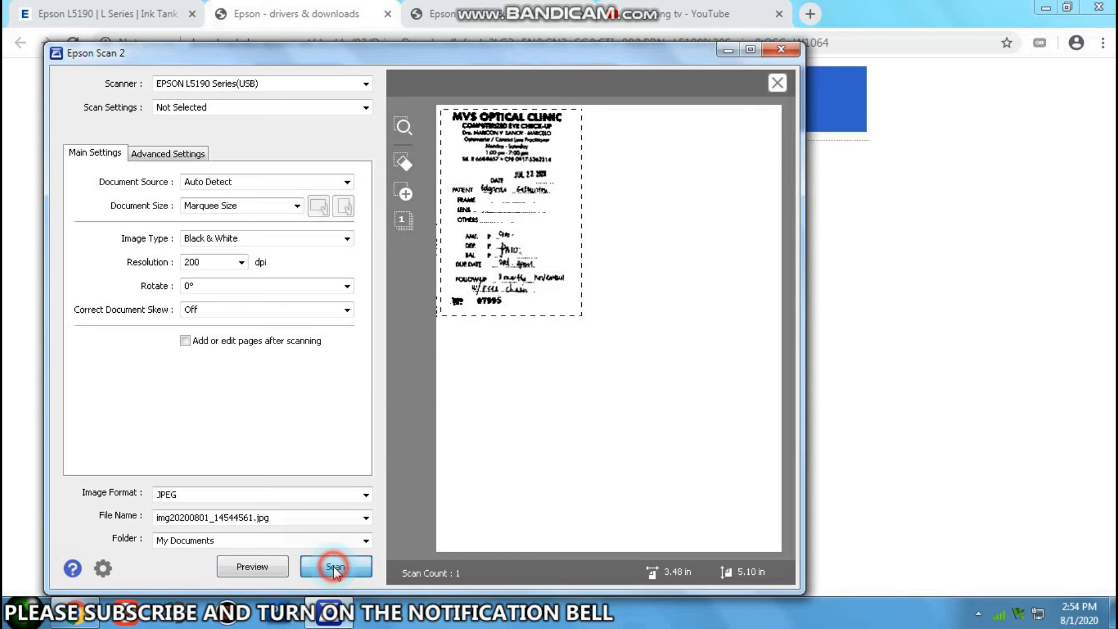
click(336, 566)
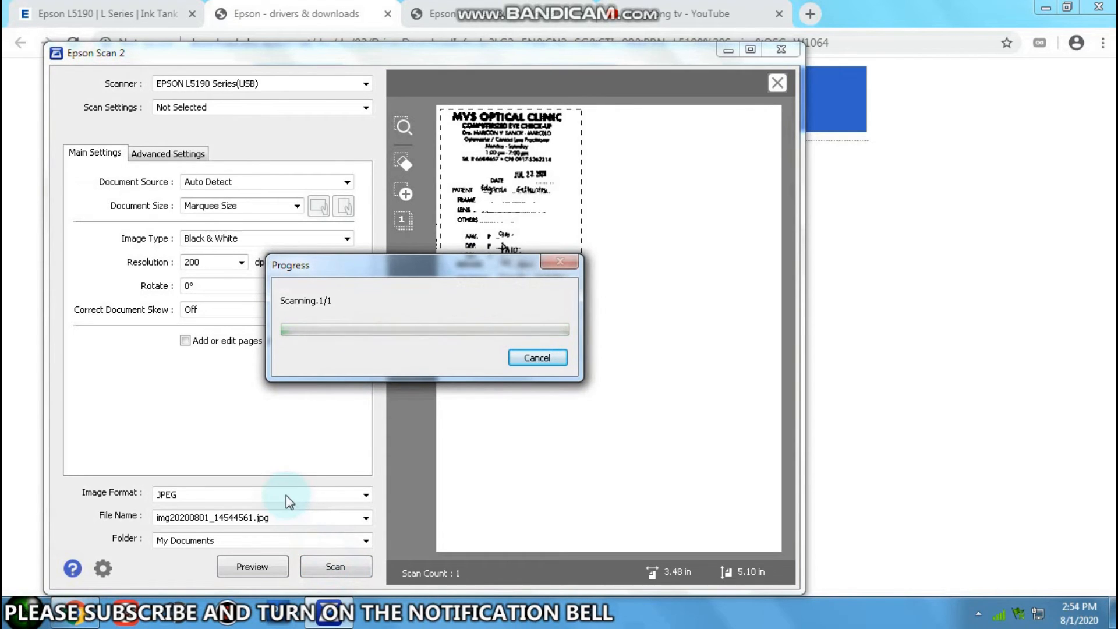
mouse_move(138, 549)
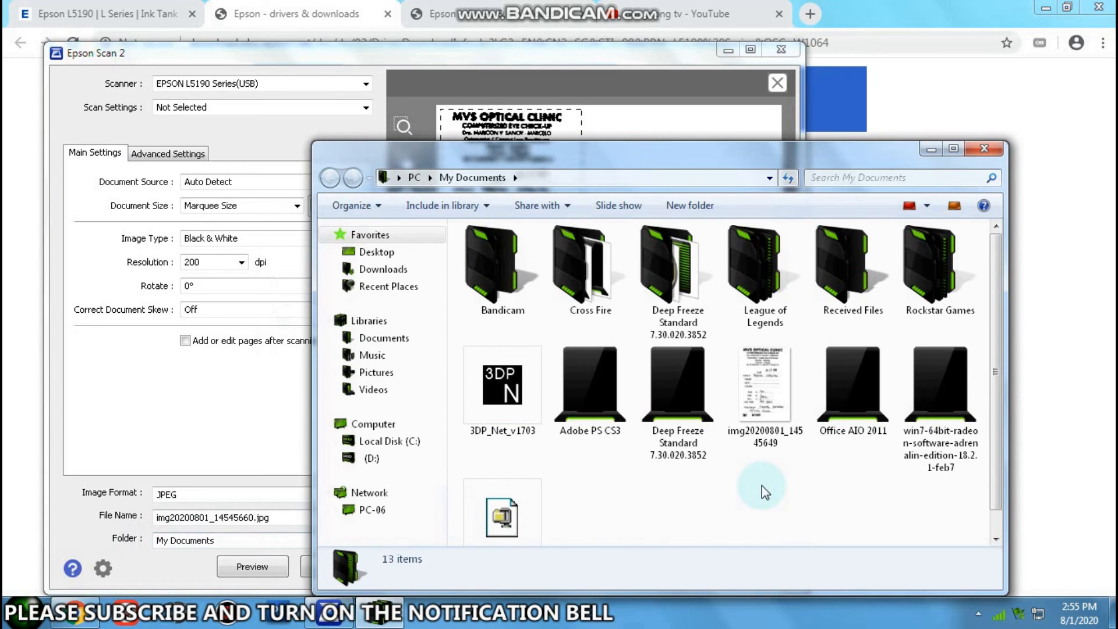
- View the new img2020 JPEG of the clinic slip in My Documents, then close the scan preview
click(765, 386)
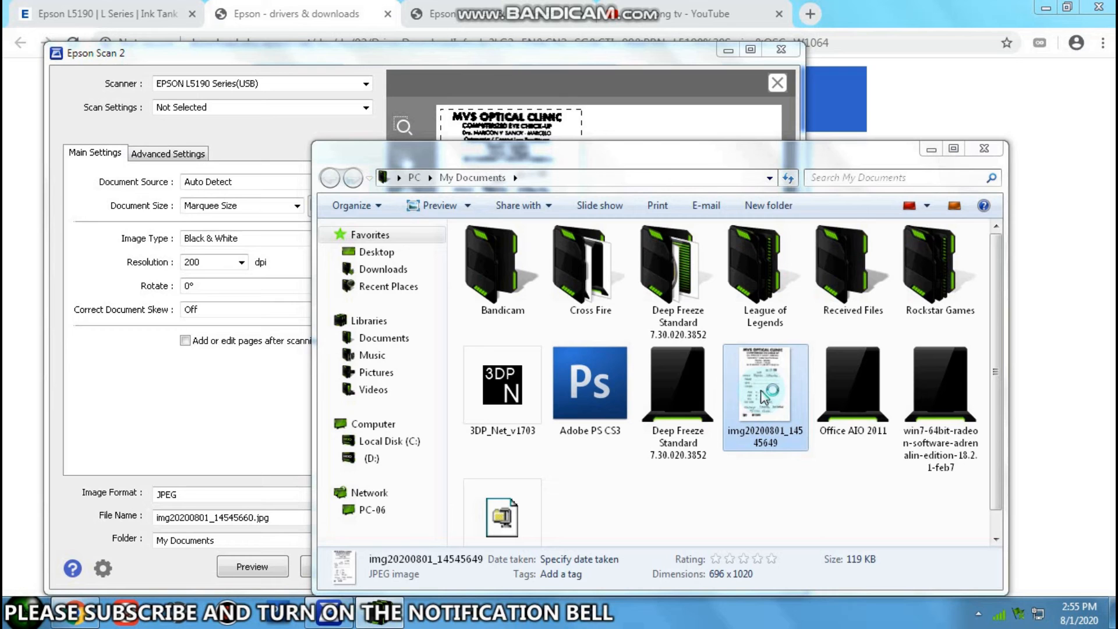
mouse_move(767, 396)
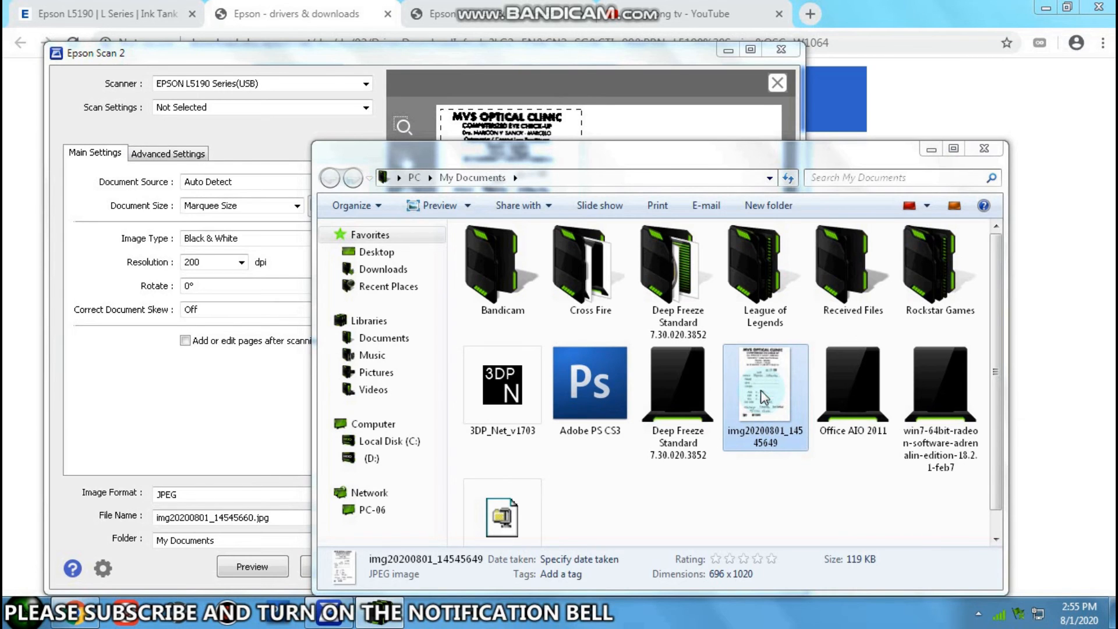
double_click(764, 383)
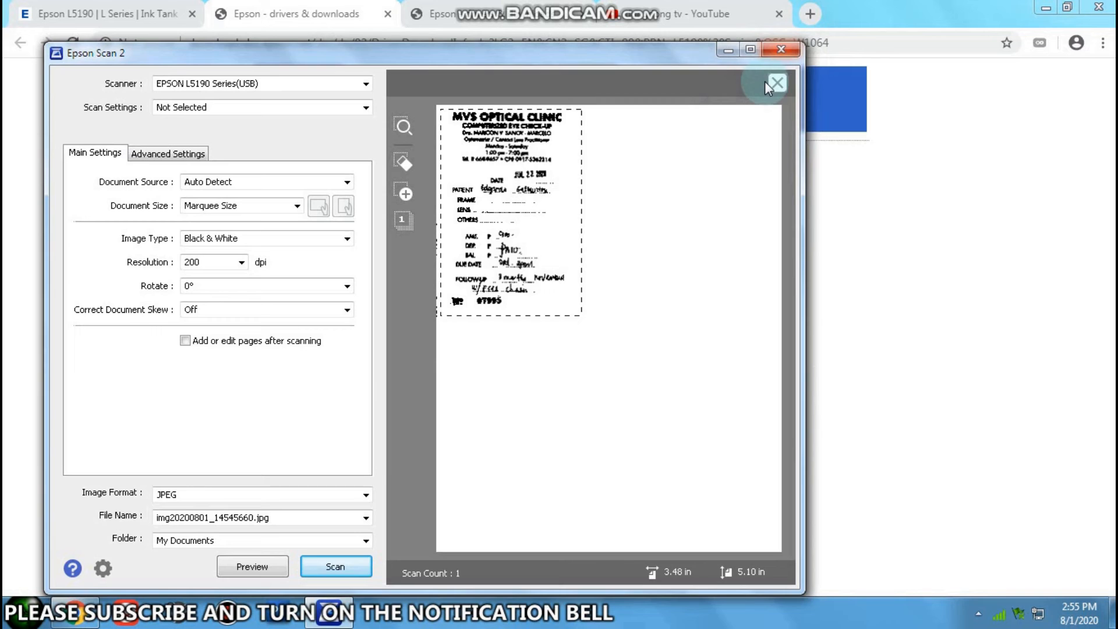
click(776, 83)
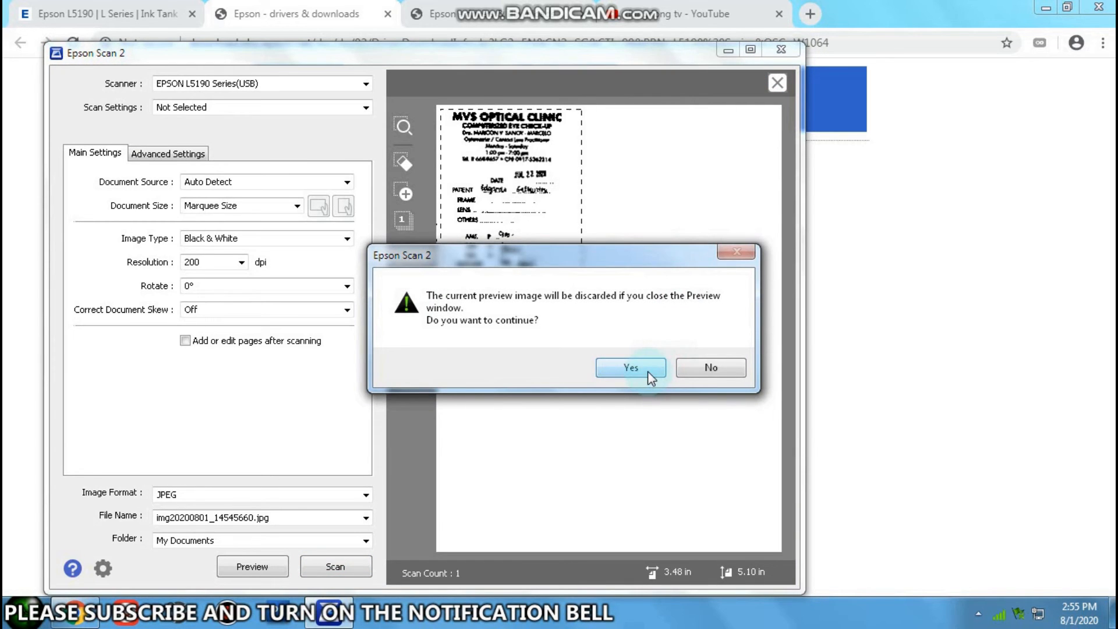
- Discard the preview, launch the XEROX & PRINT flyer in Word and bring up its Print view
click(630, 367)
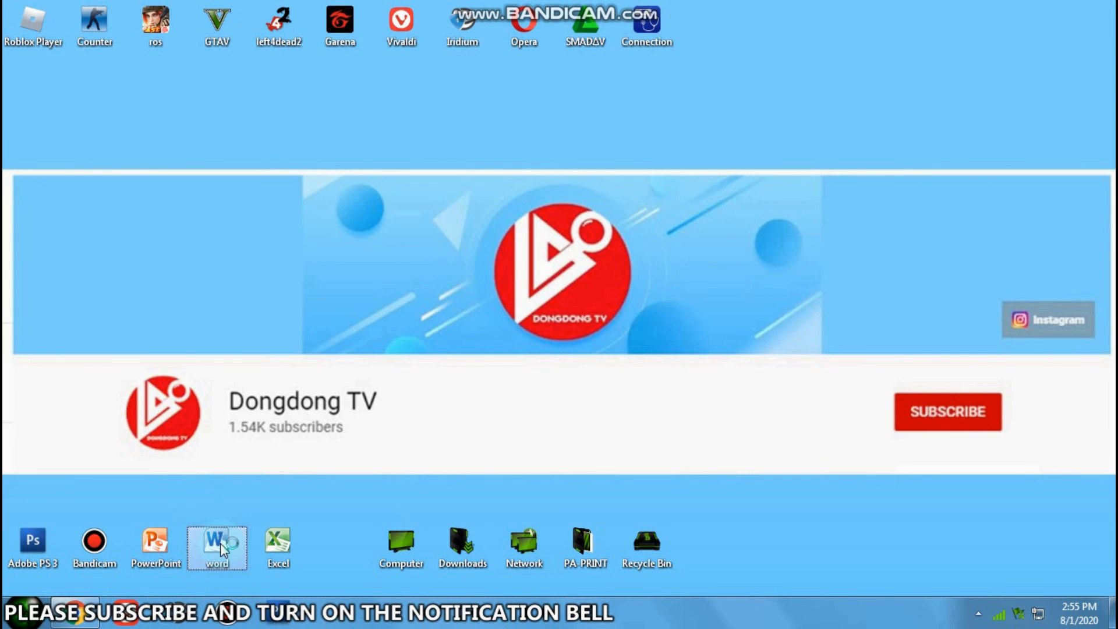
double_click(217, 541)
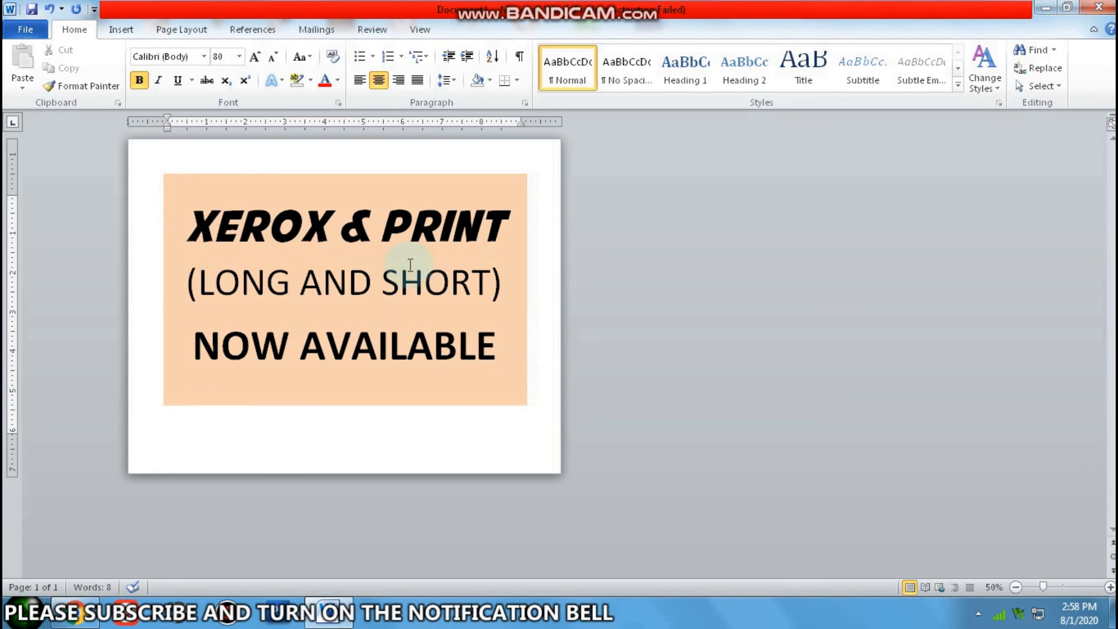
click(497, 347)
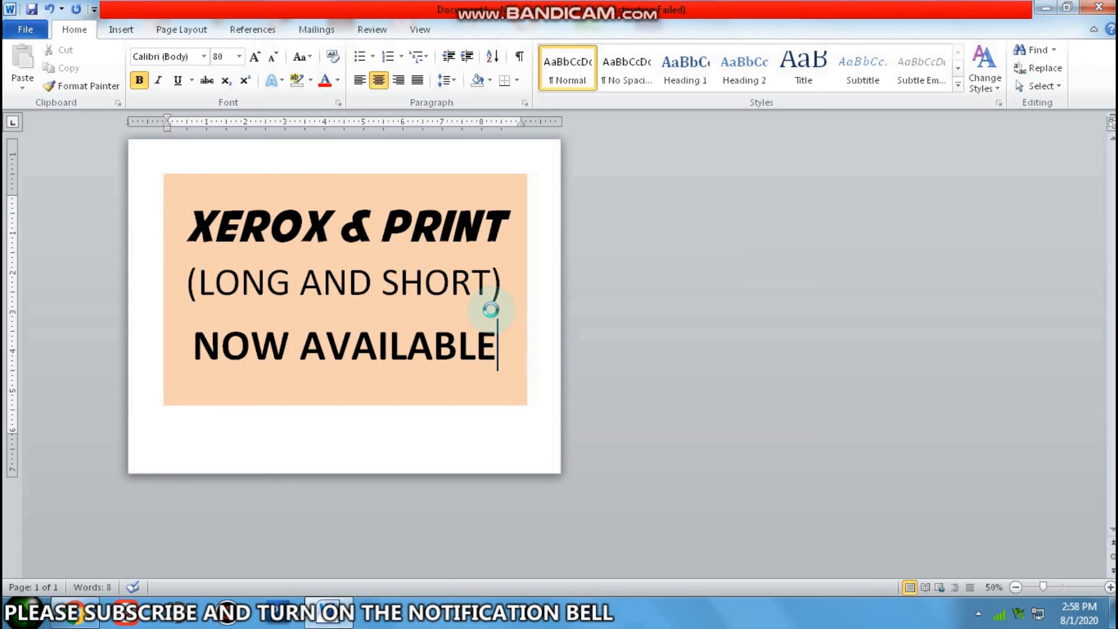
click(24, 29)
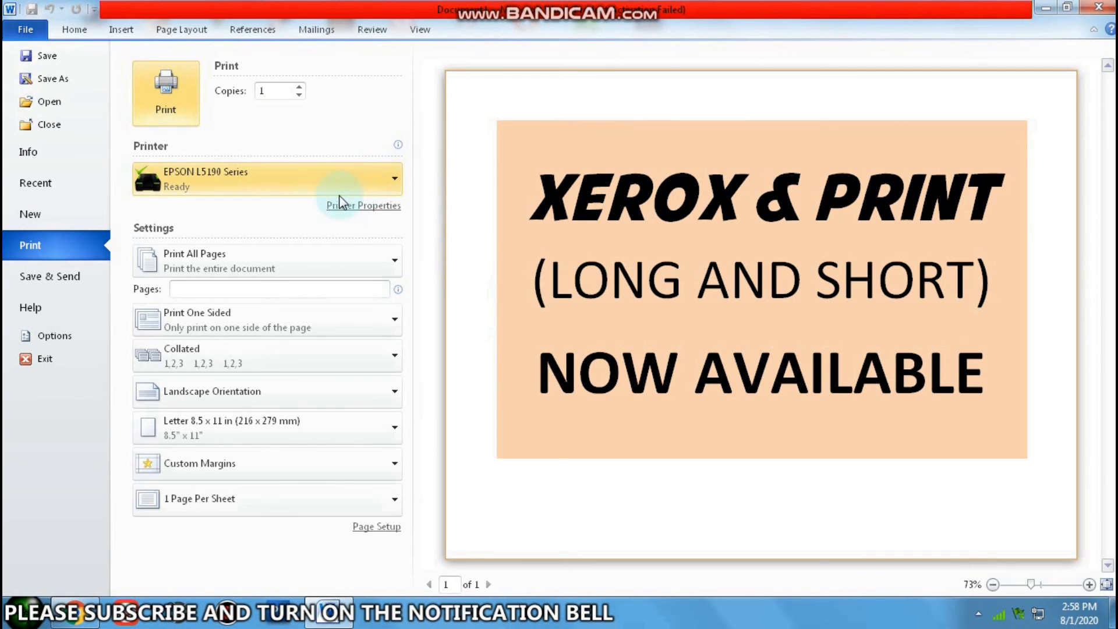
mouse_move(207, 187)
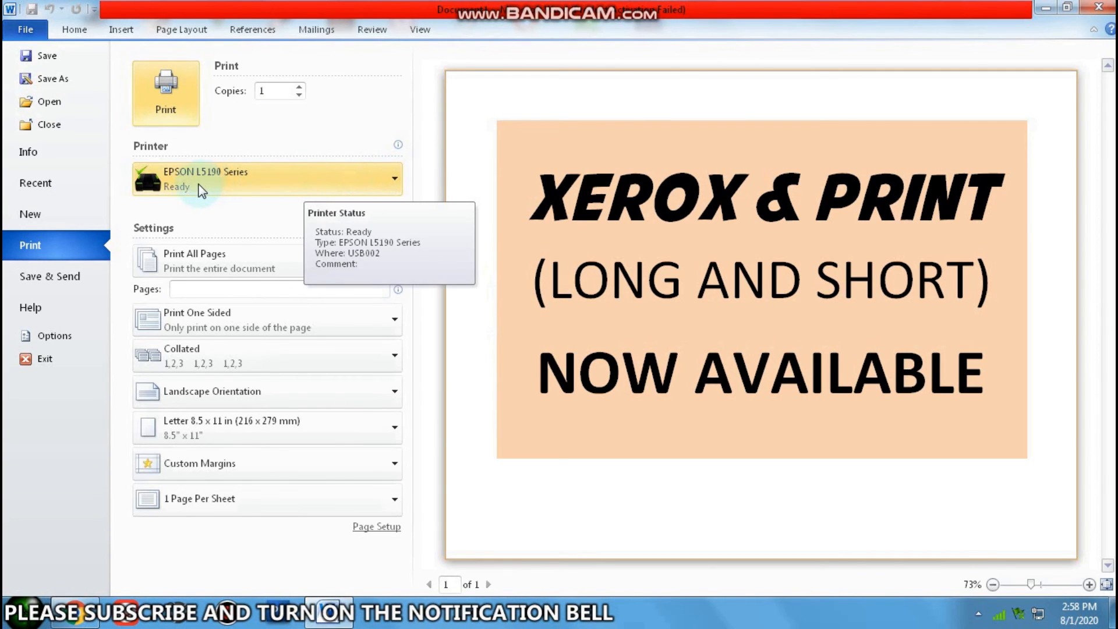
mouse_move(346, 189)
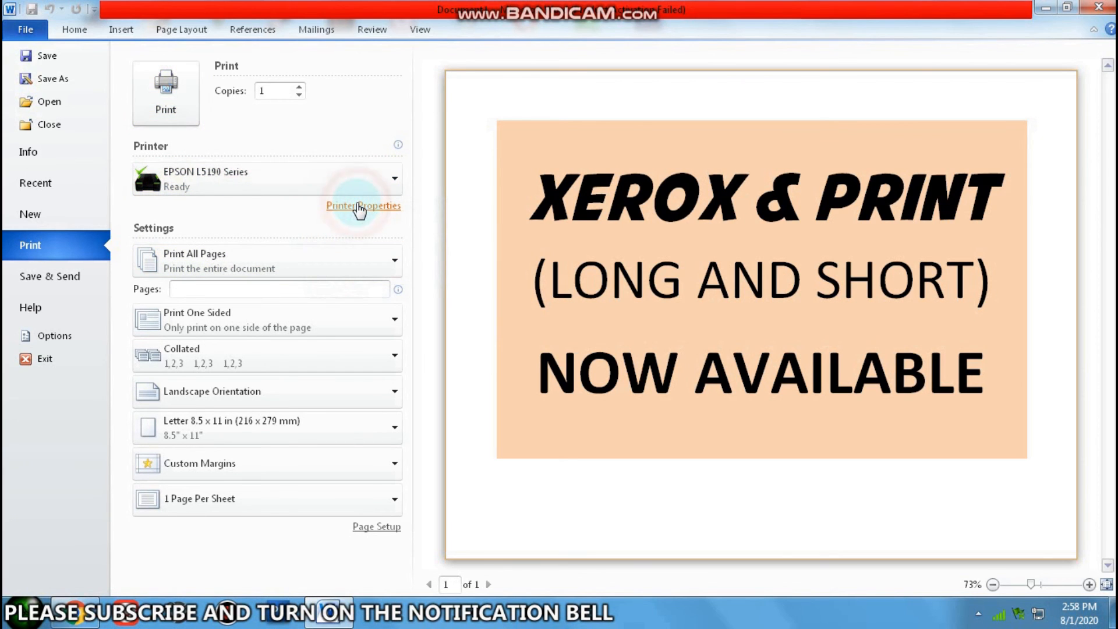
- Set the EPSON L5190 print quality to Standard-Vivid in Printer Properties and confirm
click(363, 205)
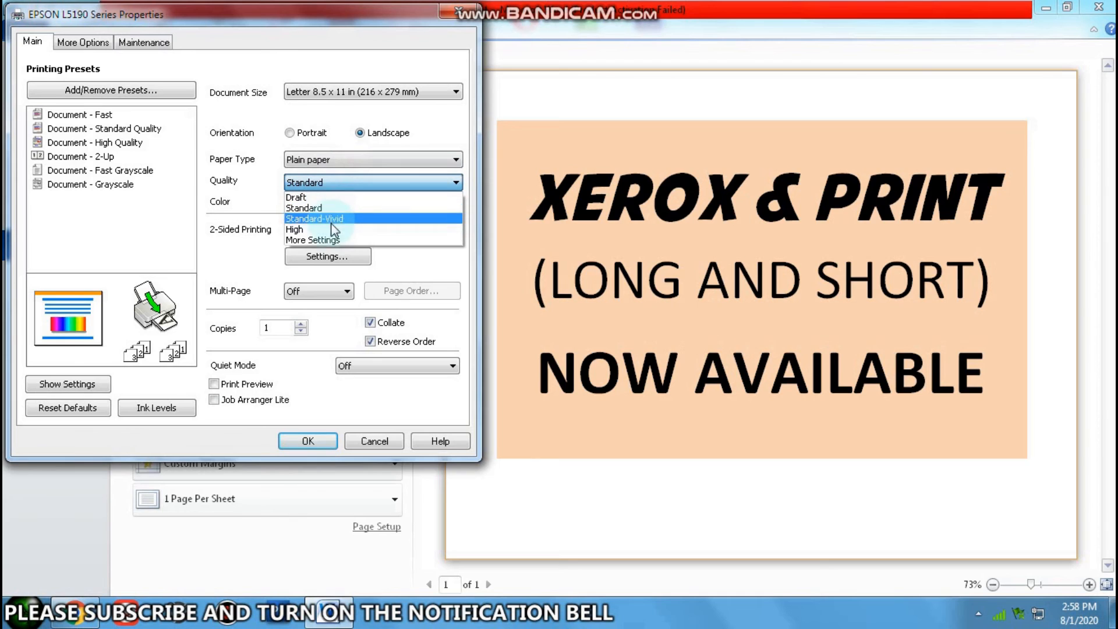
click(312, 240)
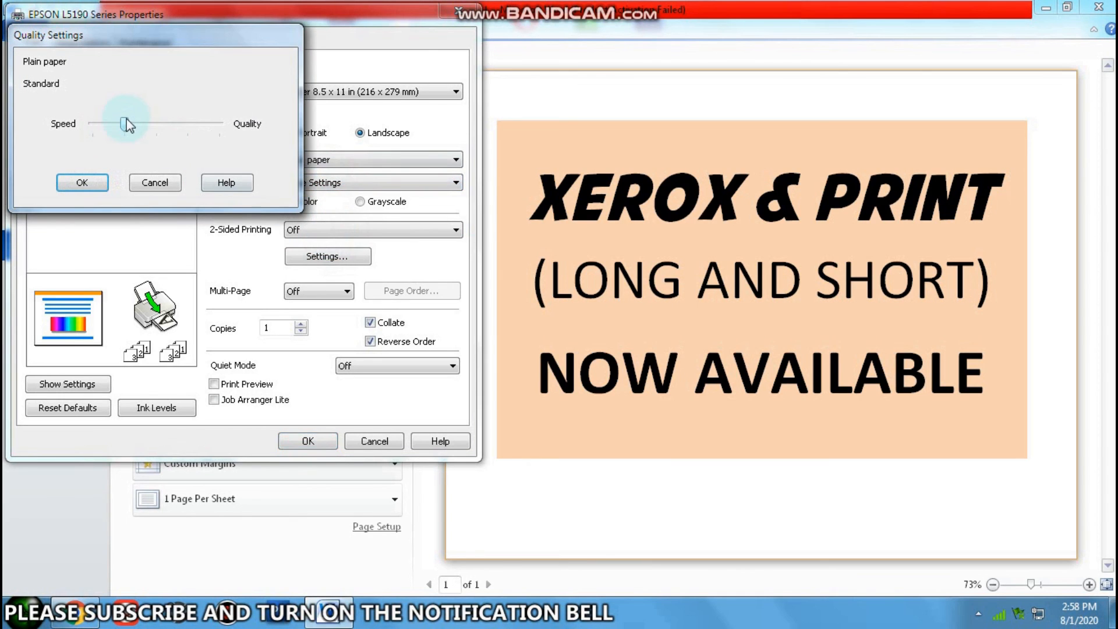
drag(127, 126, 155, 126)
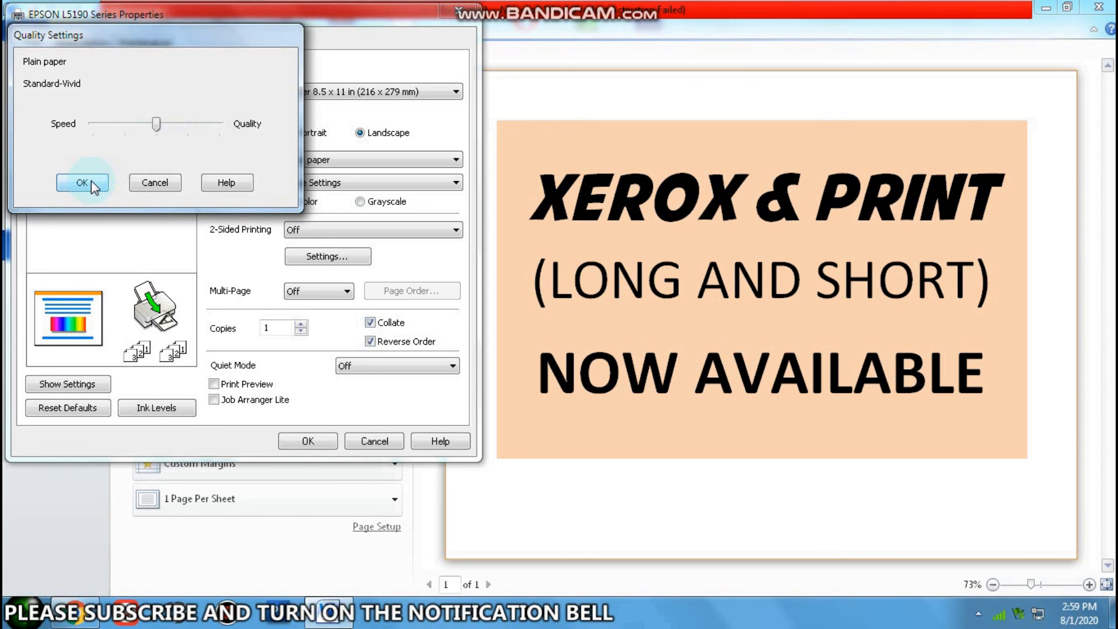
click(81, 183)
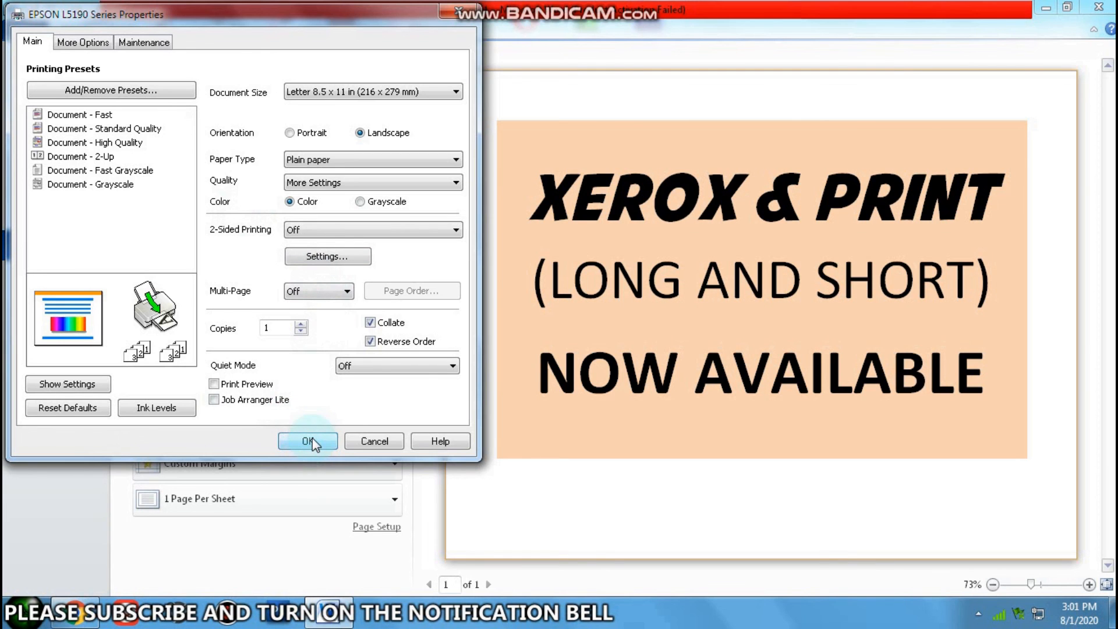
click(308, 440)
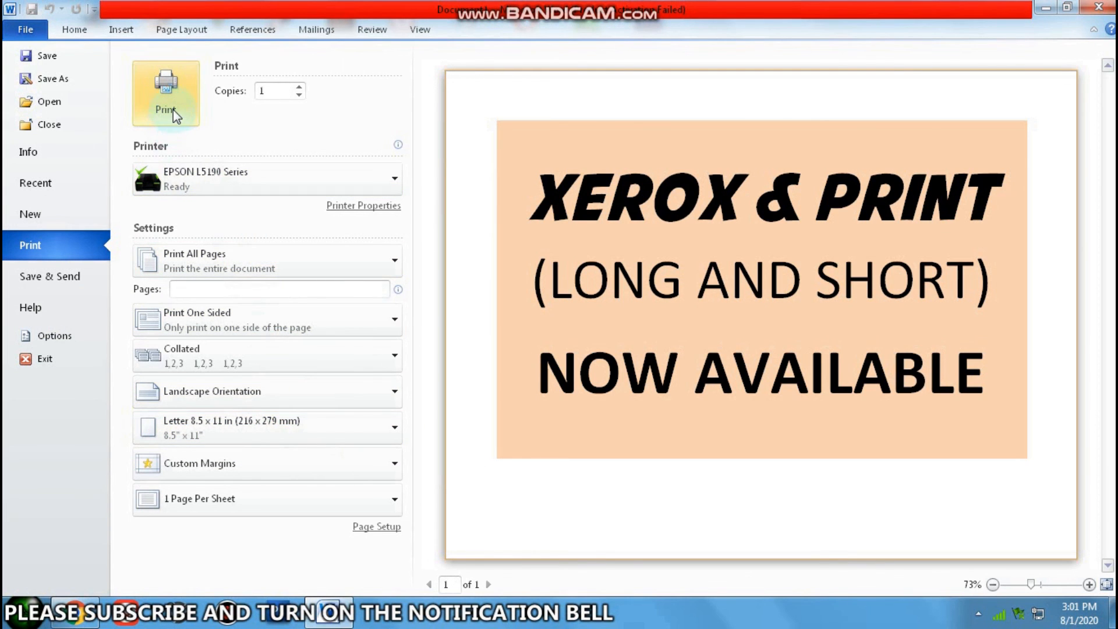